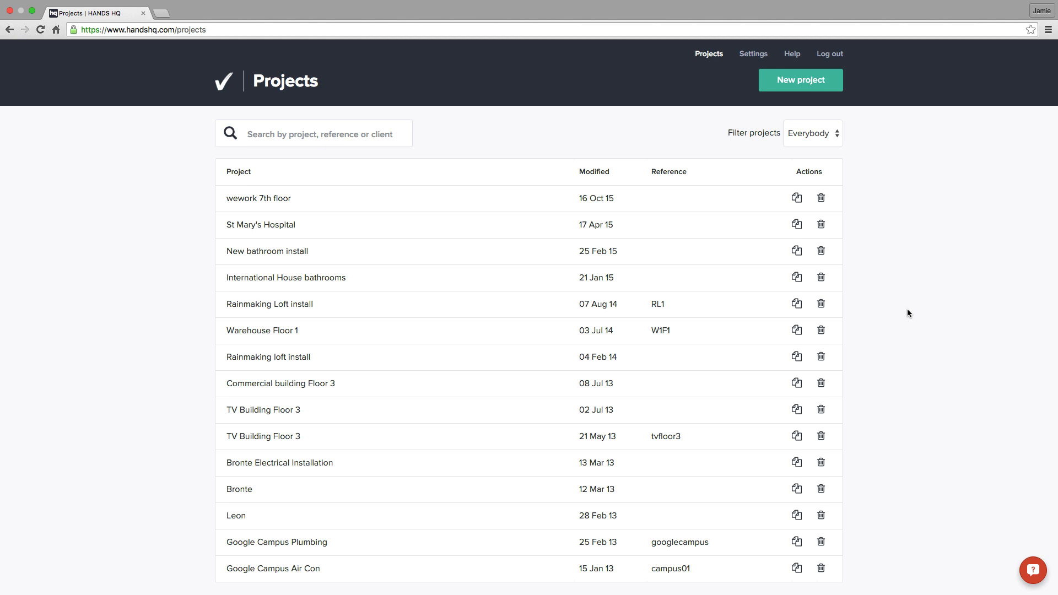
mouse_move(806, 122)
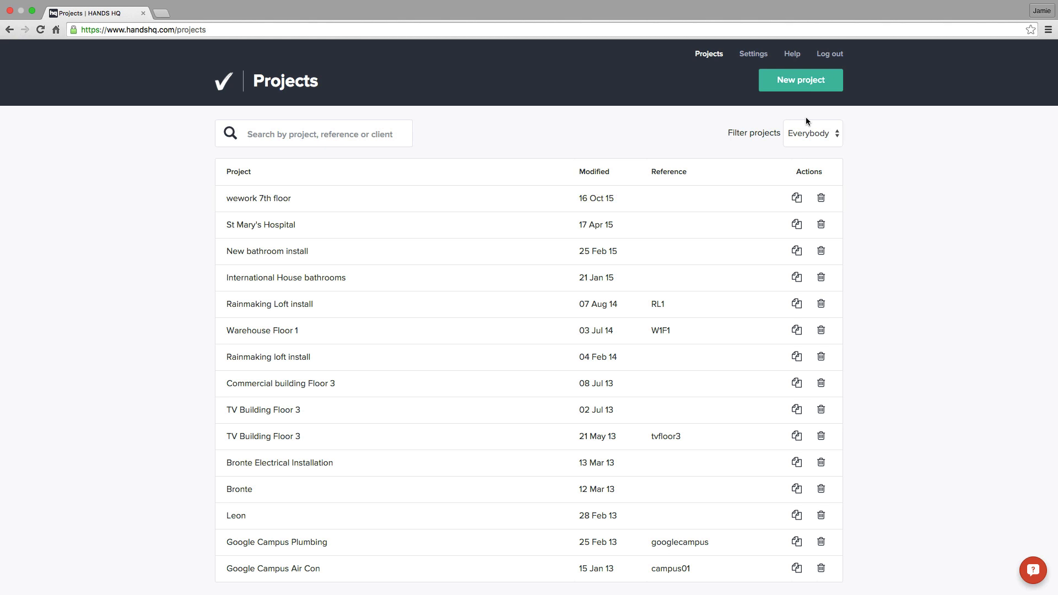
Step: Create project 'New A/C and lighting installation' for Brookes with references REF100 and M100 and a London address
click(799, 79)
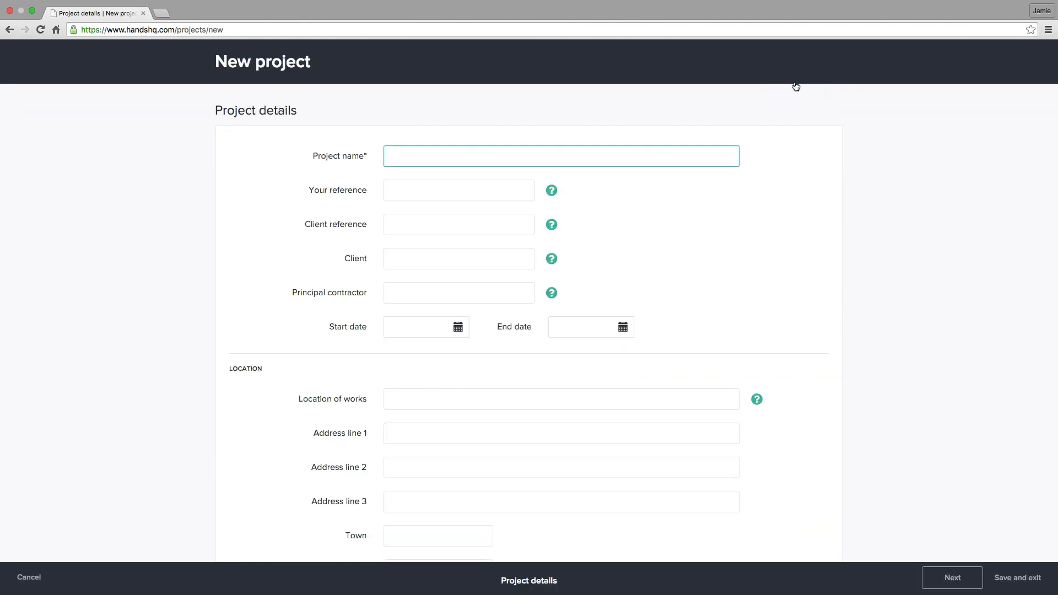
text(New A/C and lighting installation)
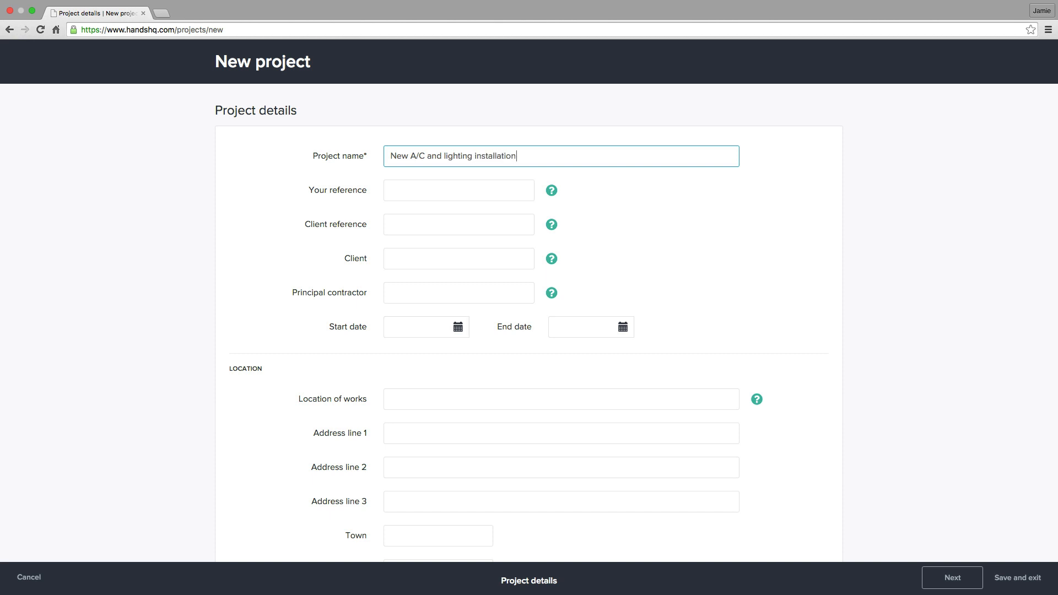
text(M100)
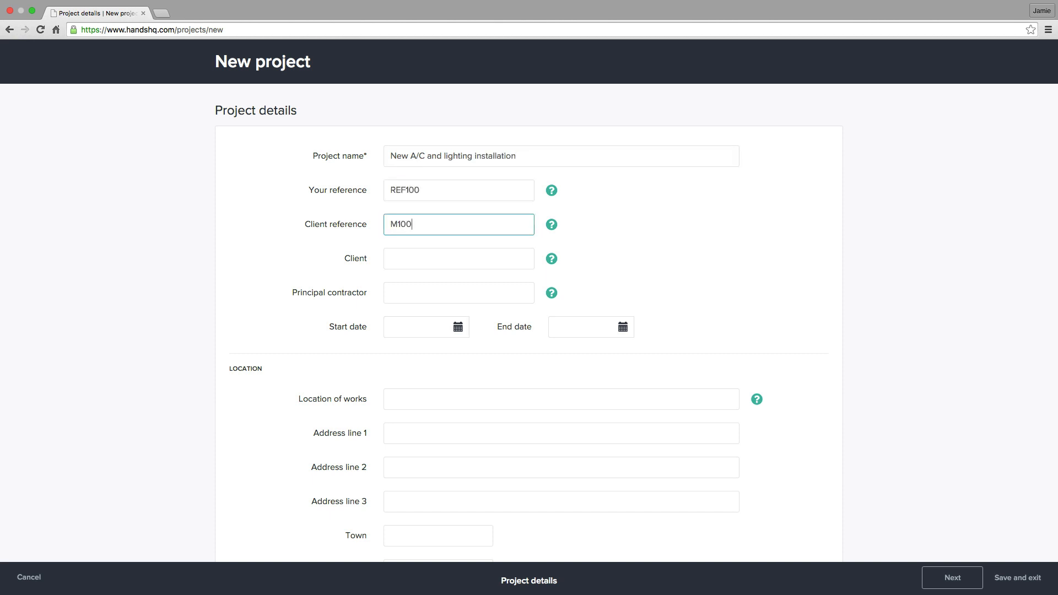
text(Brookes)
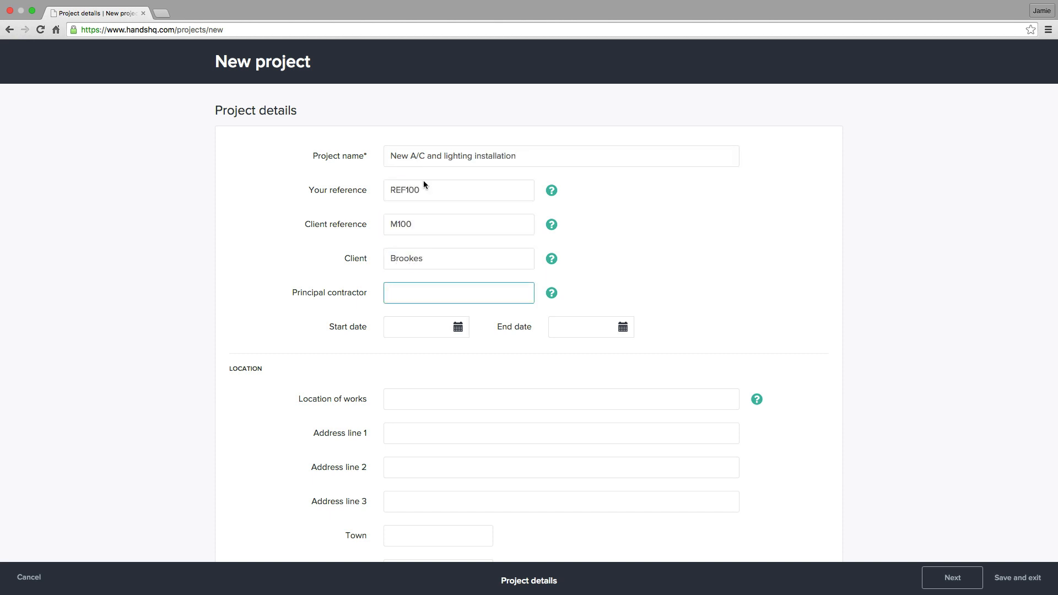
click(590, 327)
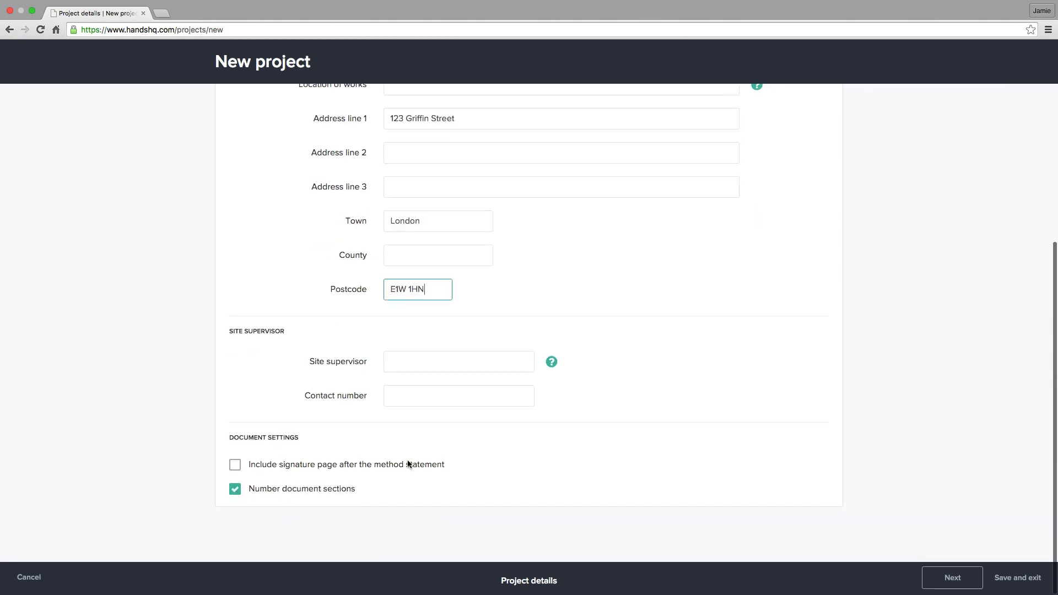
Step: Tick General slips/trips, Working at height, HVAC cable trunking and Electrical up-to-400V activities
click(951, 577)
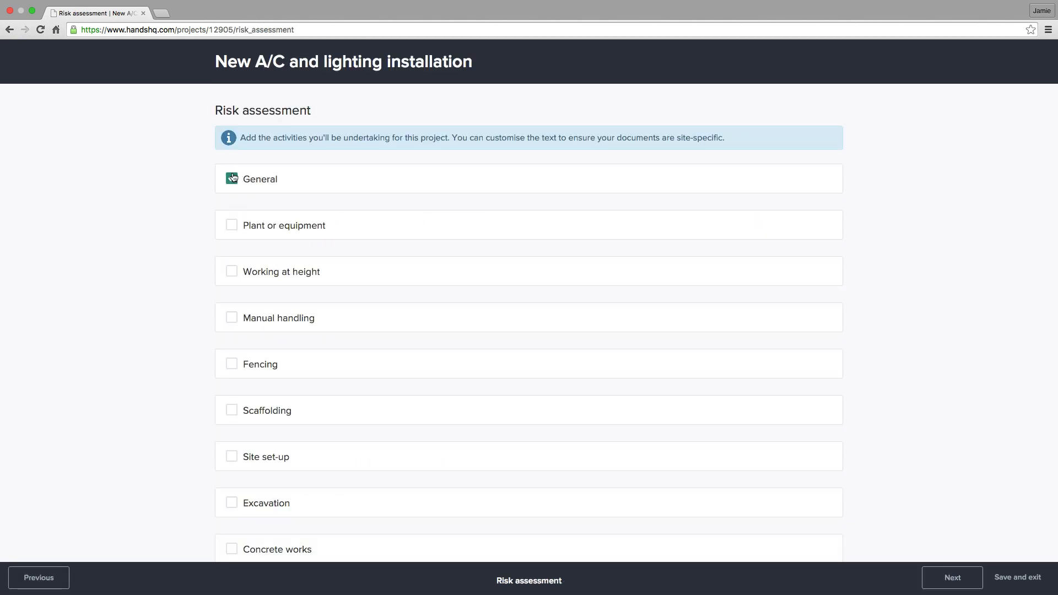
click(258, 178)
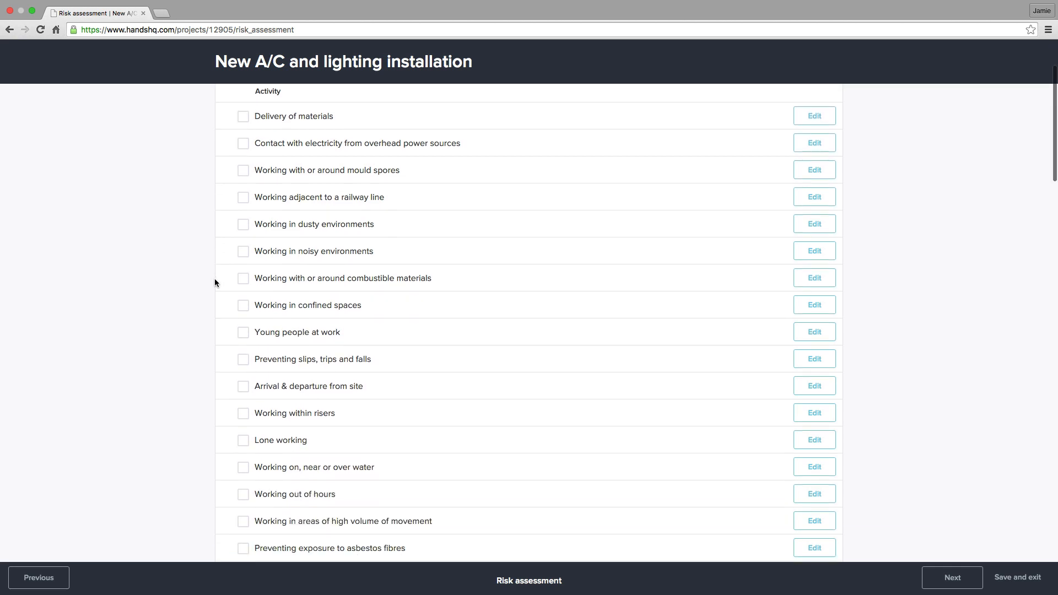
click(243, 358)
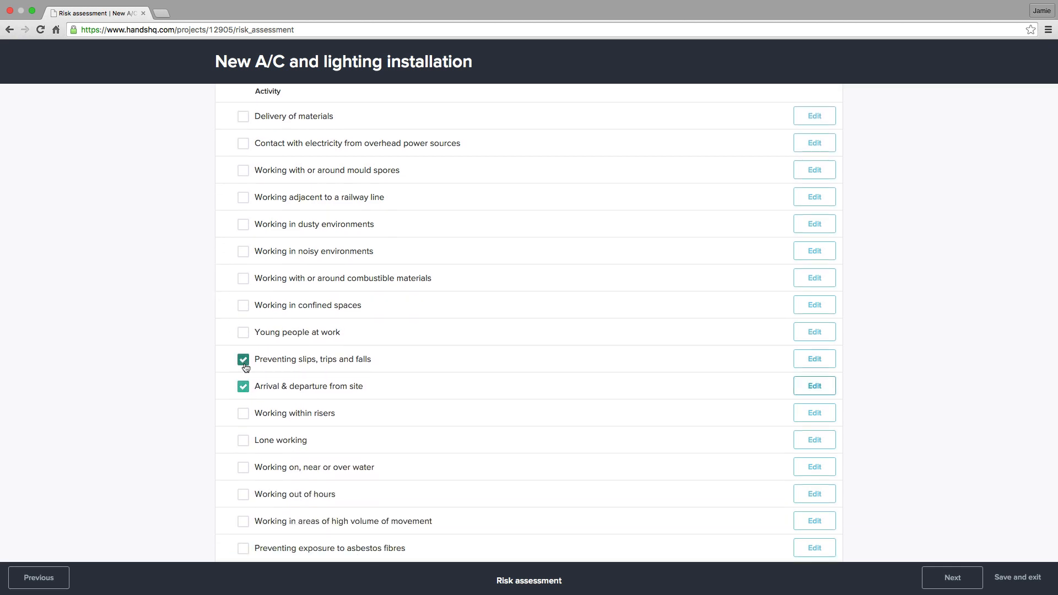
scroll(down, 3)
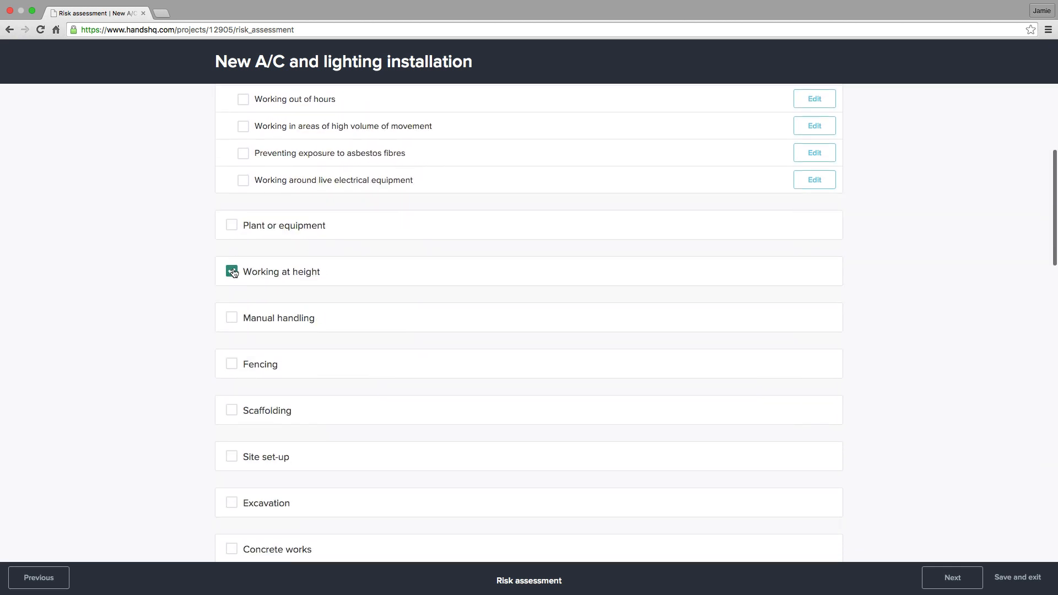
click(232, 271)
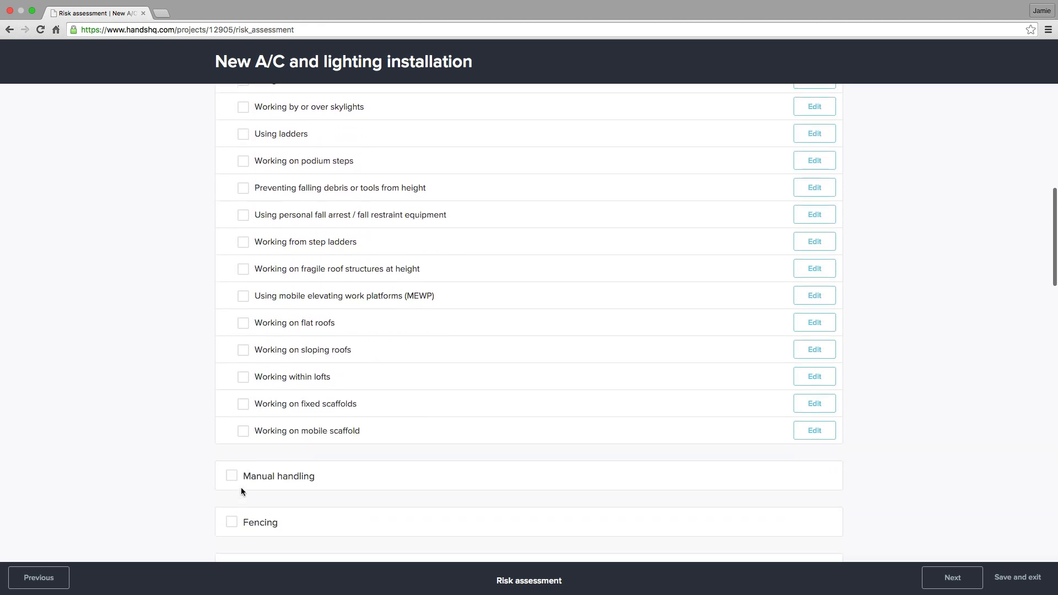
scroll(down, 3)
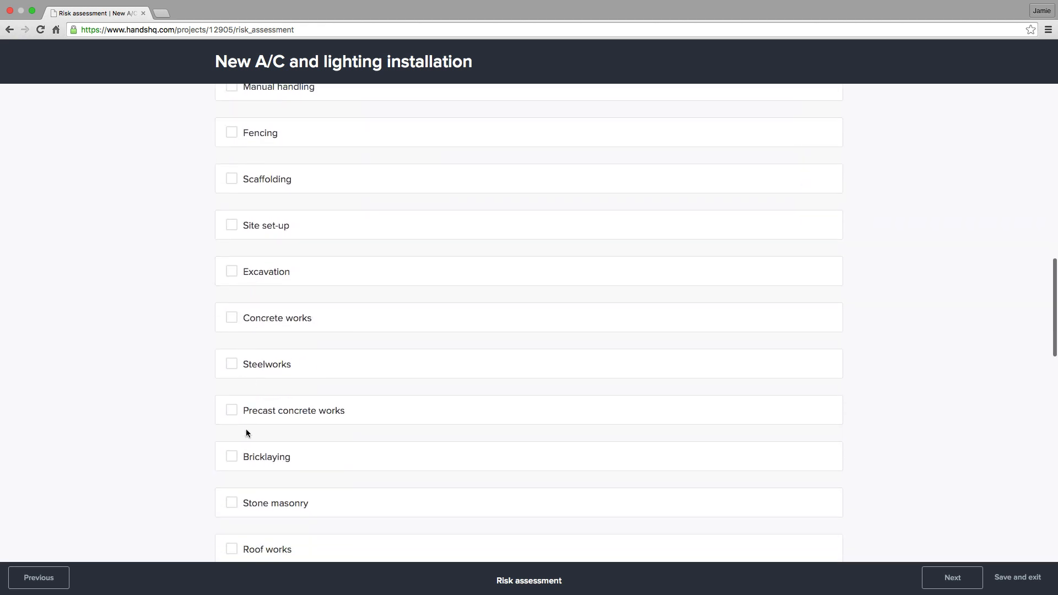
click(231, 219)
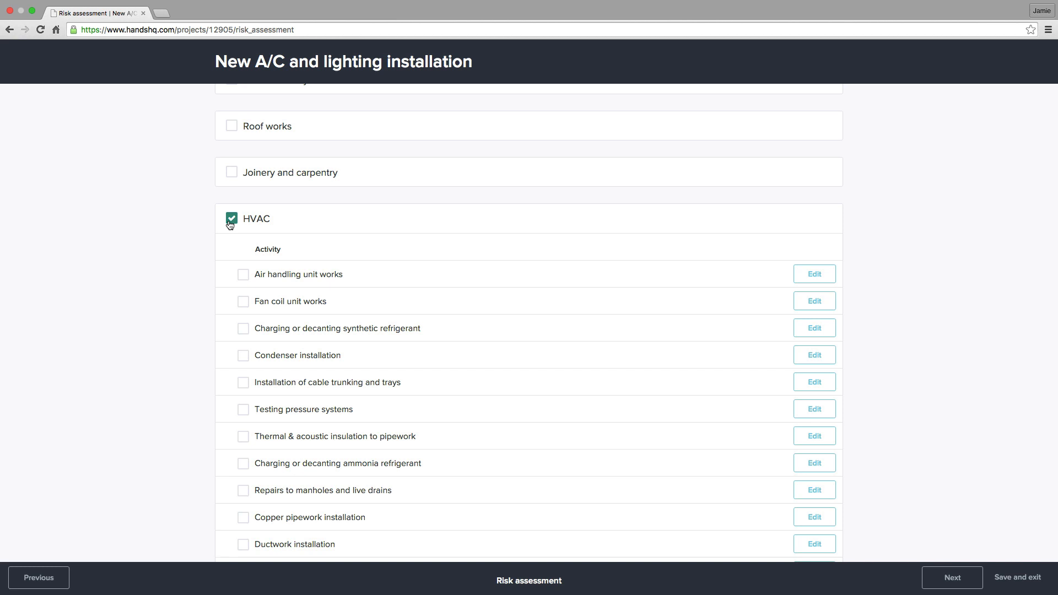
click(243, 258)
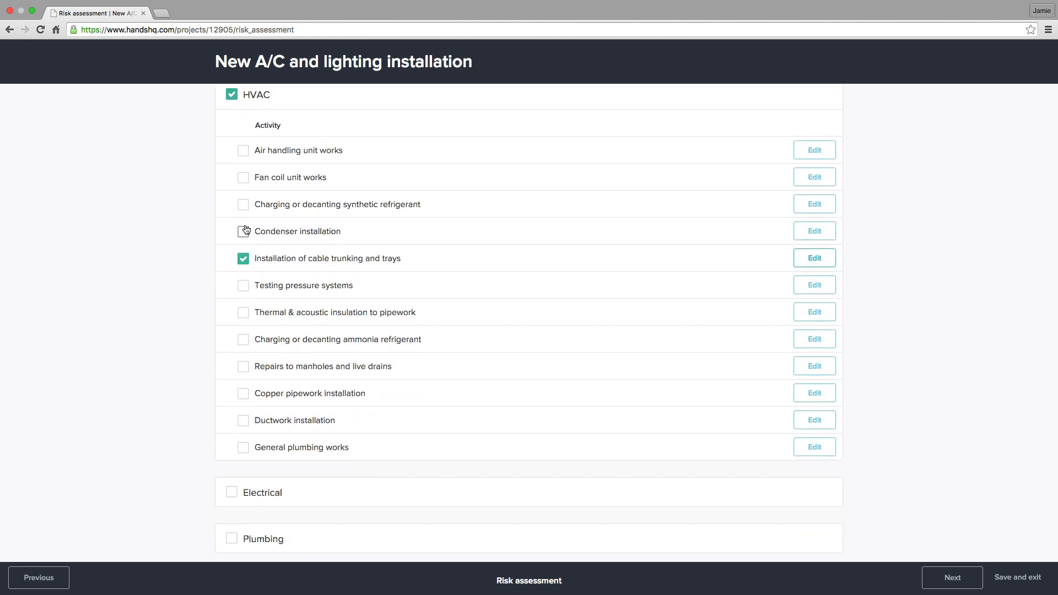
scroll(down, 3)
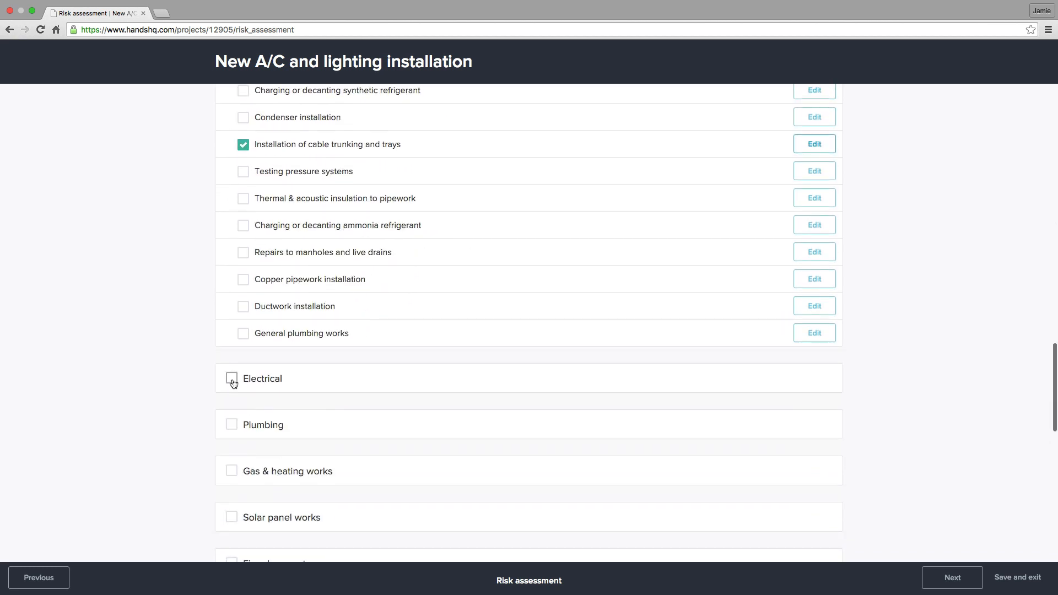
click(231, 378)
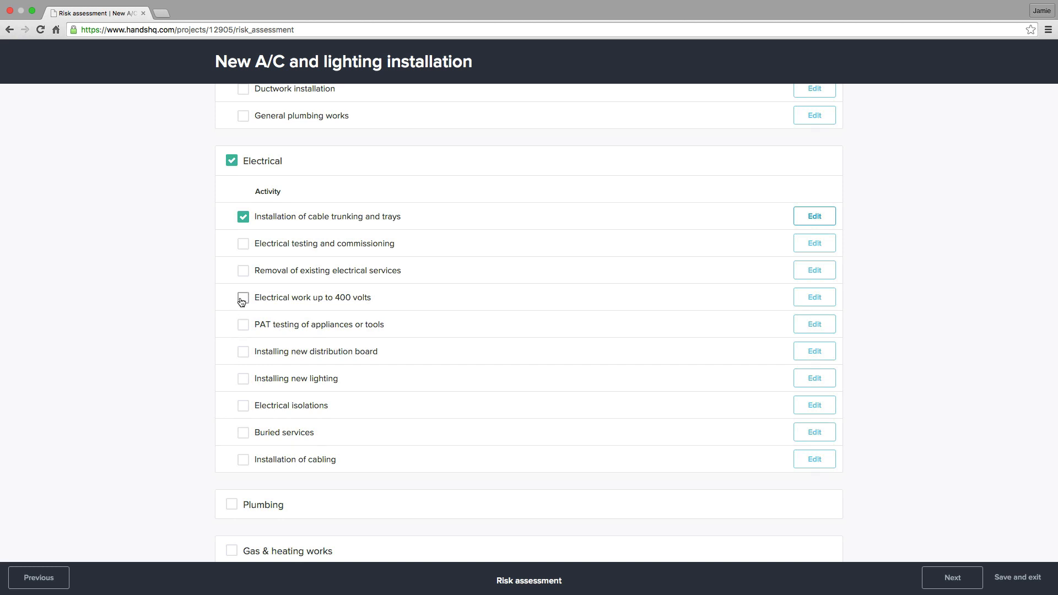
click(243, 297)
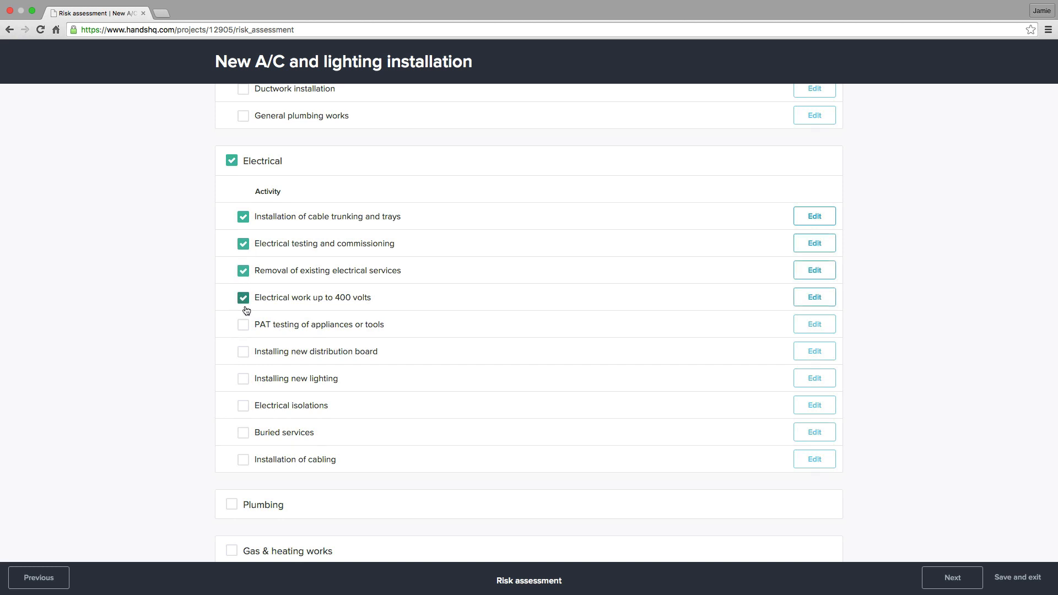
Step: Untick the falling objects hazard for Installing new lighting and return to the activity list
click(813, 377)
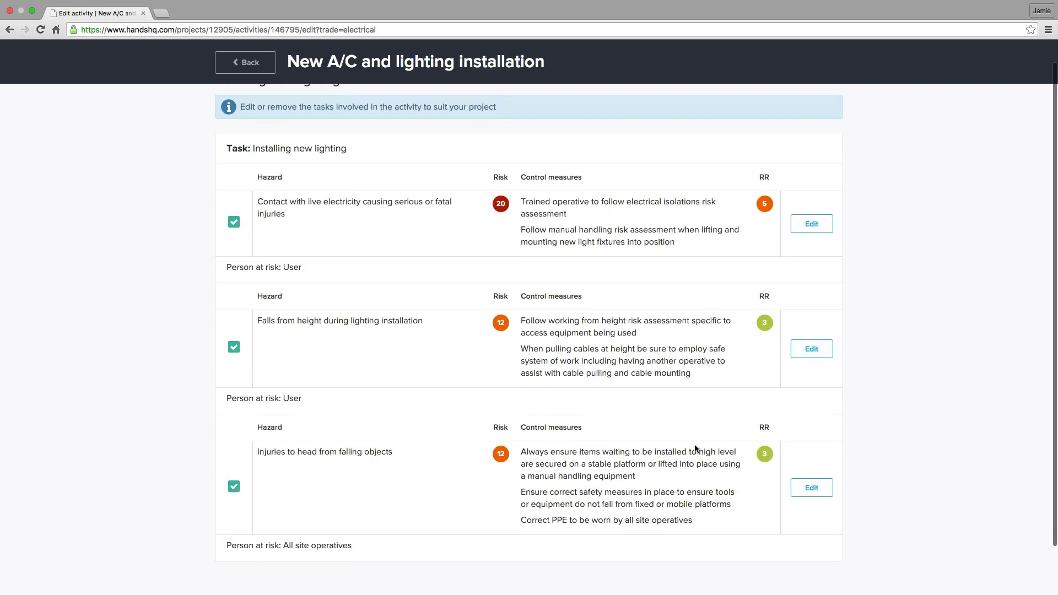
click(233, 487)
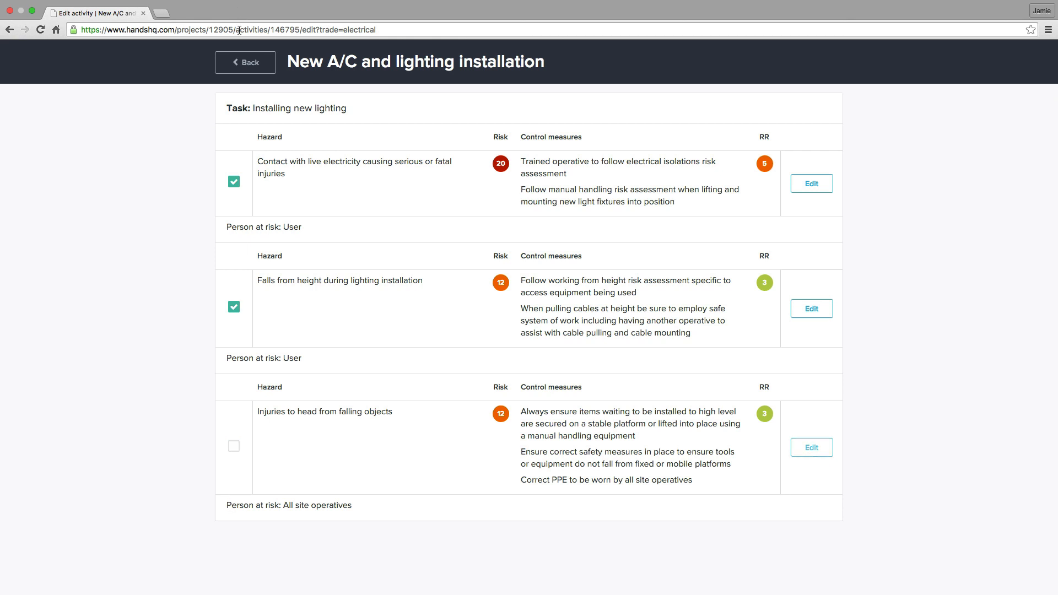
click(245, 62)
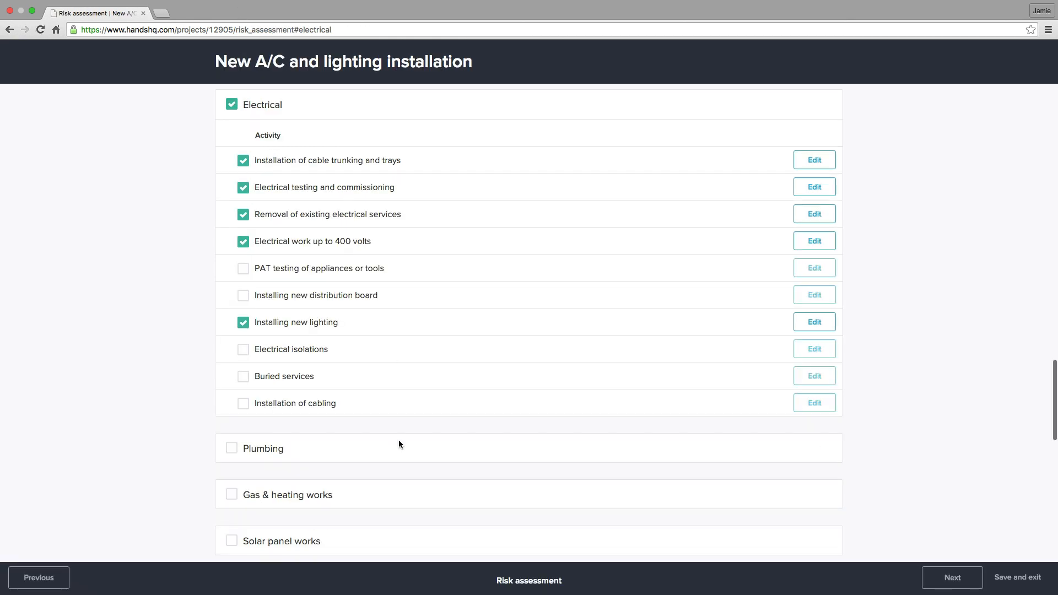
scroll(down, 3)
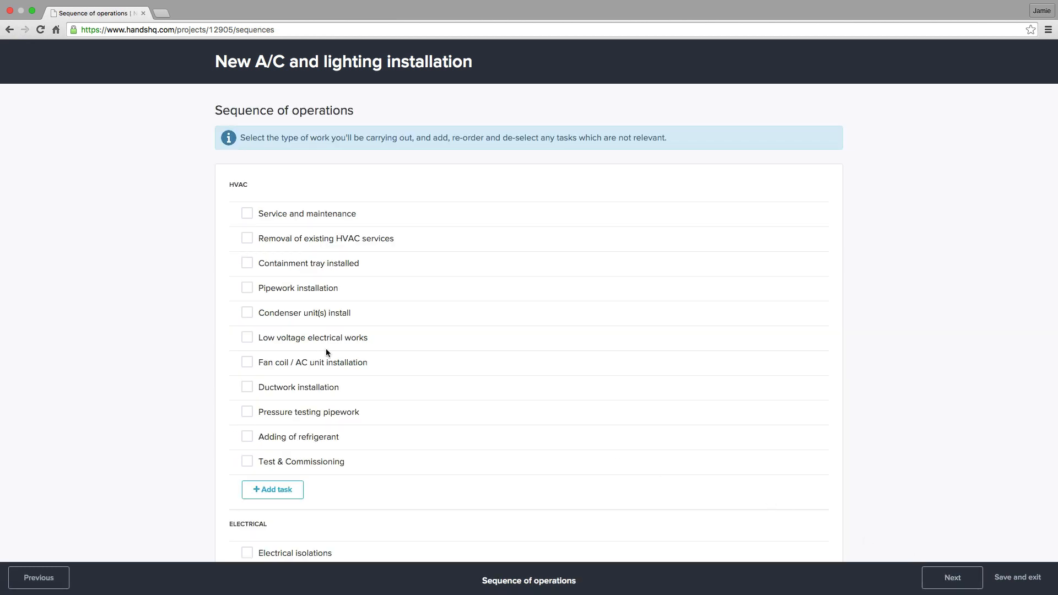
Step: Add pipework installation and electrical isolations to the sequence, leaving out the permit to work
scroll(down, 3)
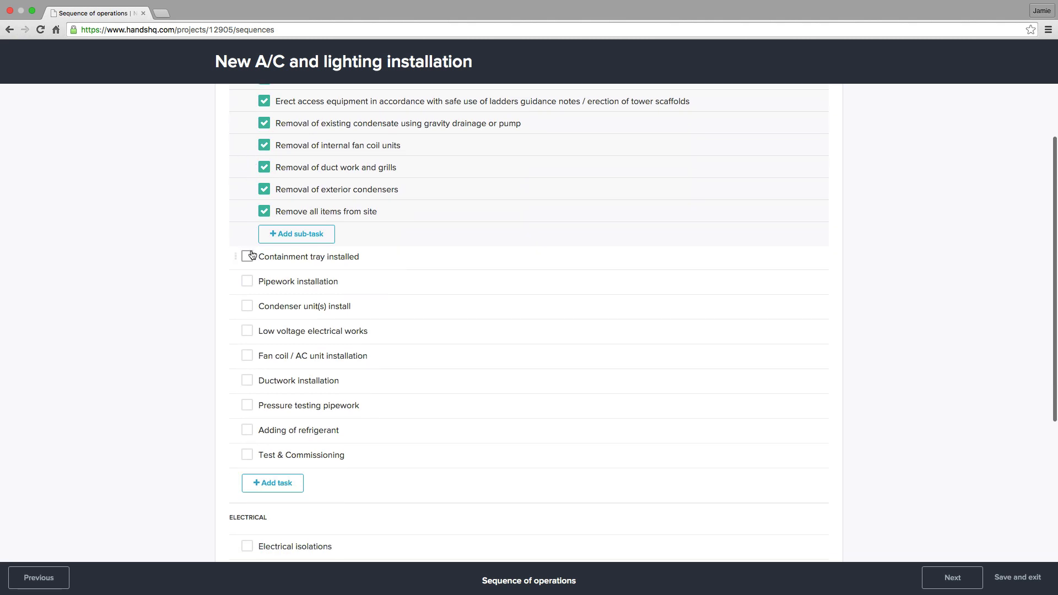
click(247, 255)
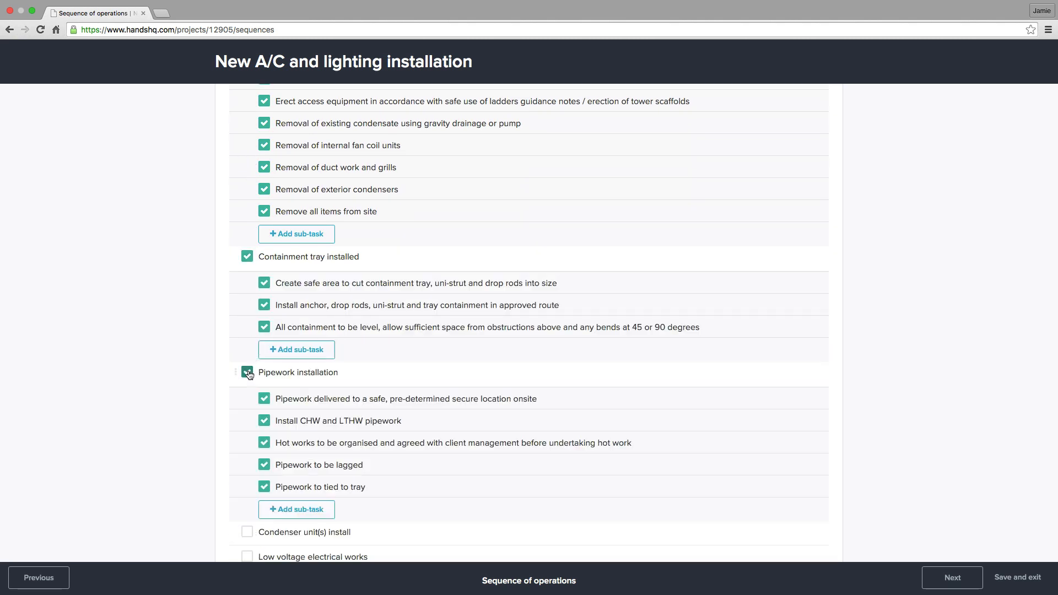
scroll(down, 3)
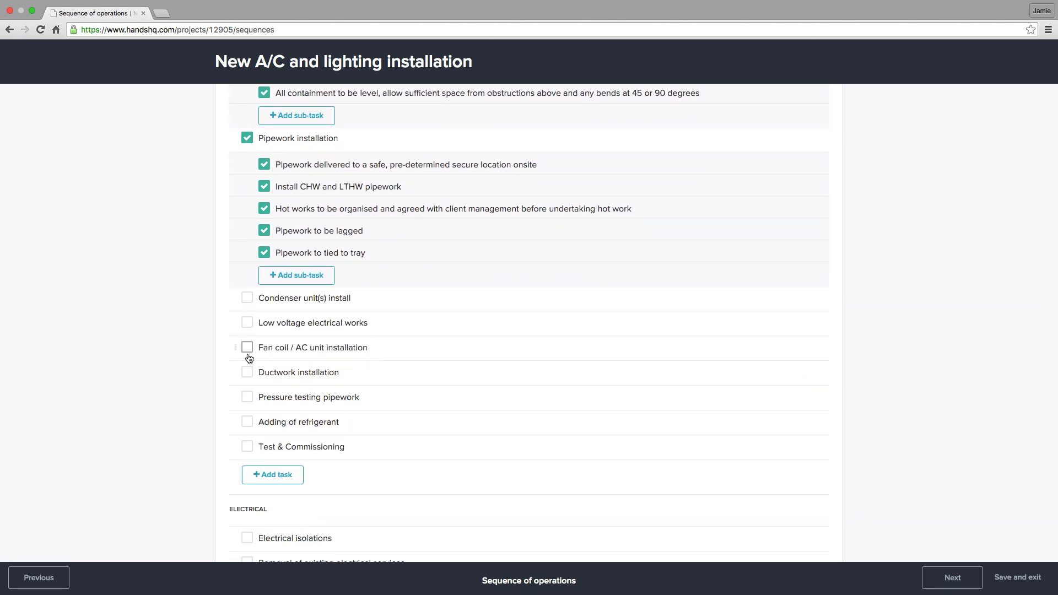
scroll(down, 3)
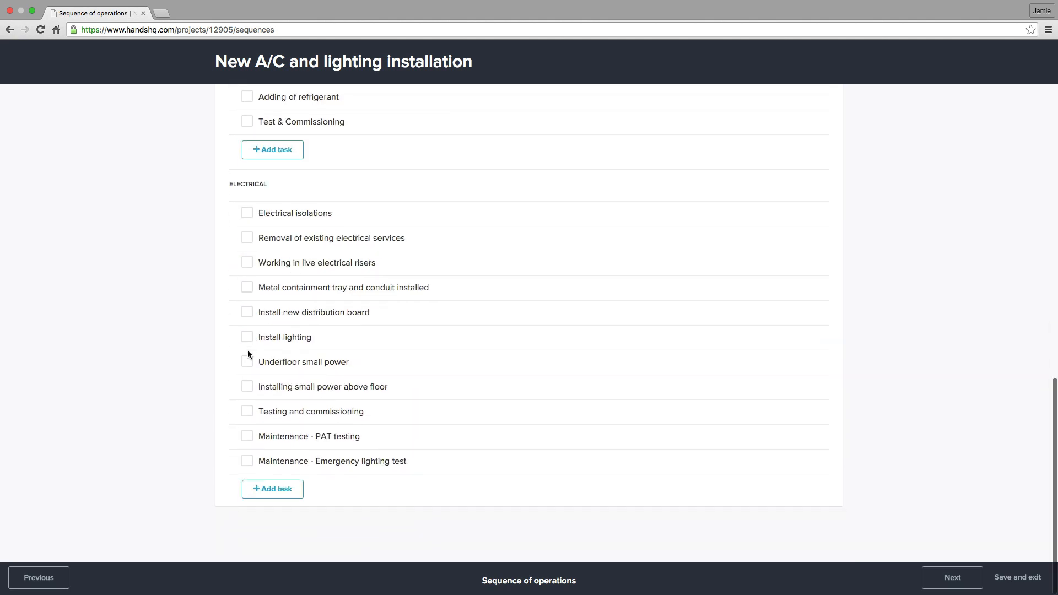
click(246, 213)
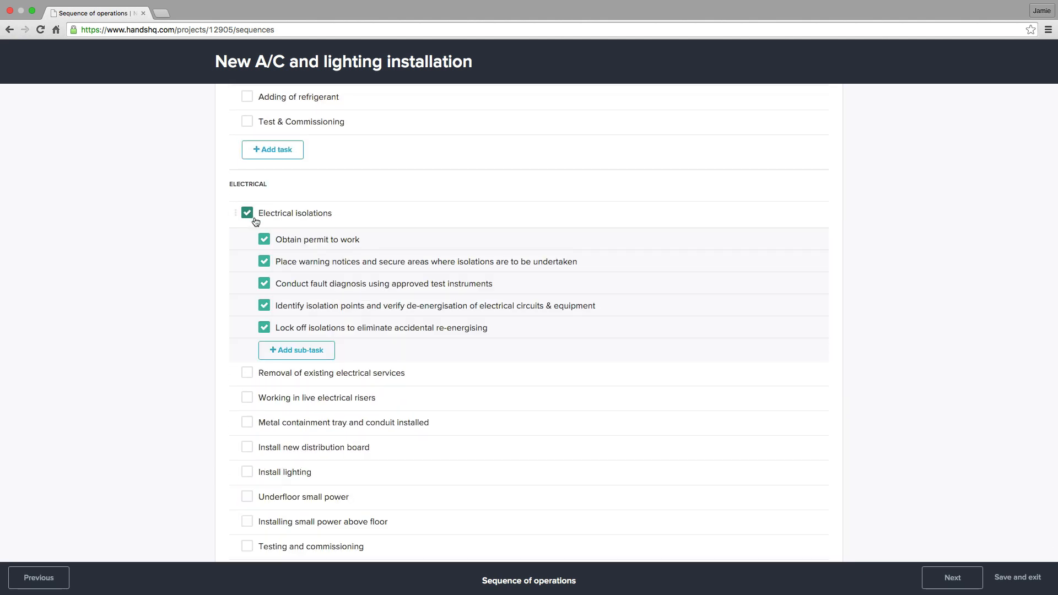
click(264, 238)
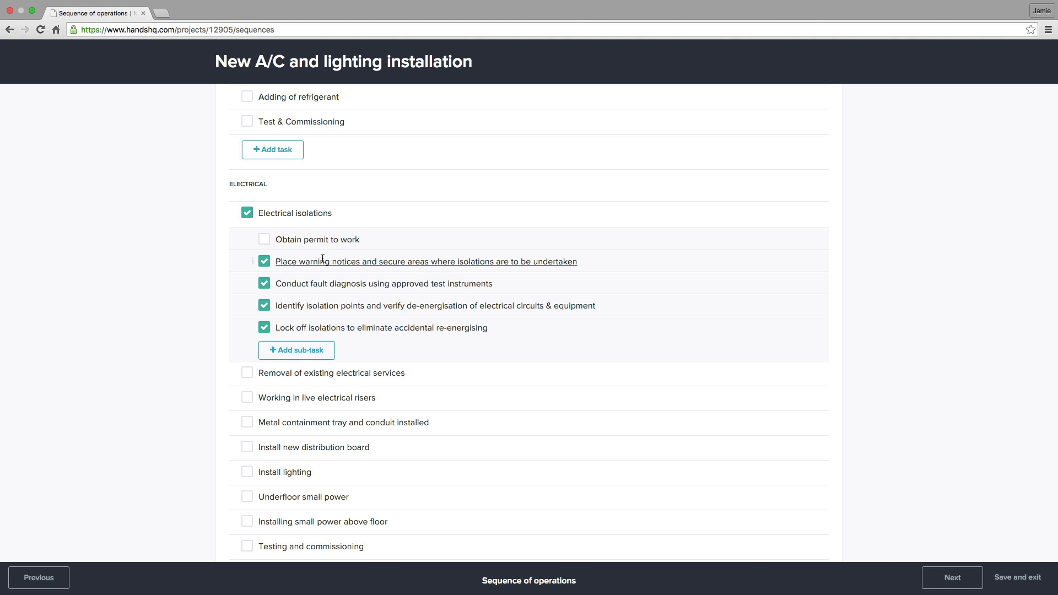
Step: Reword the warning notices sub-task for the third floor entrance and move it to first place
click(425, 261)
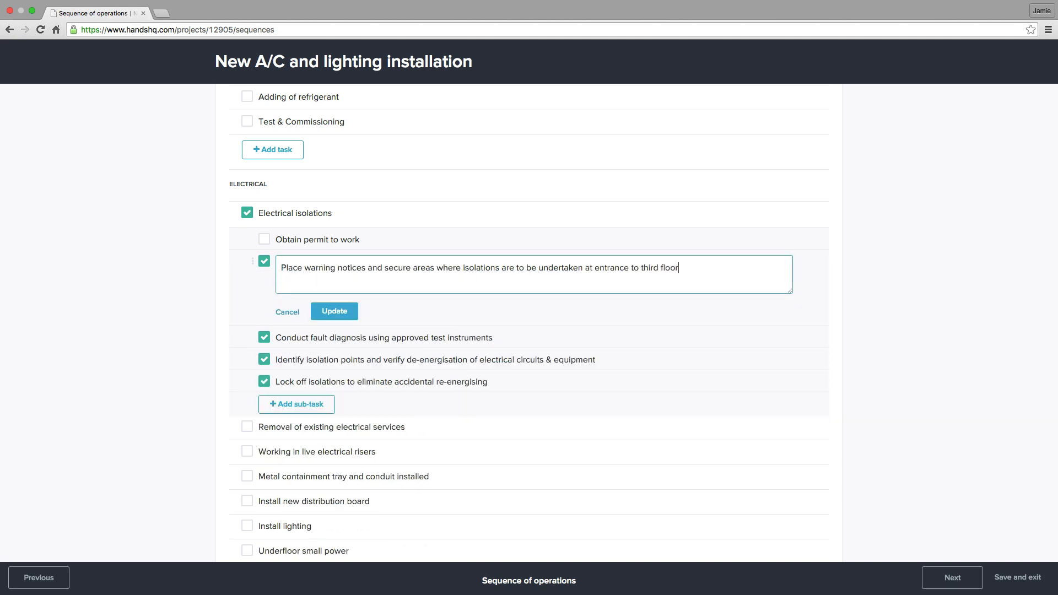
click(334, 310)
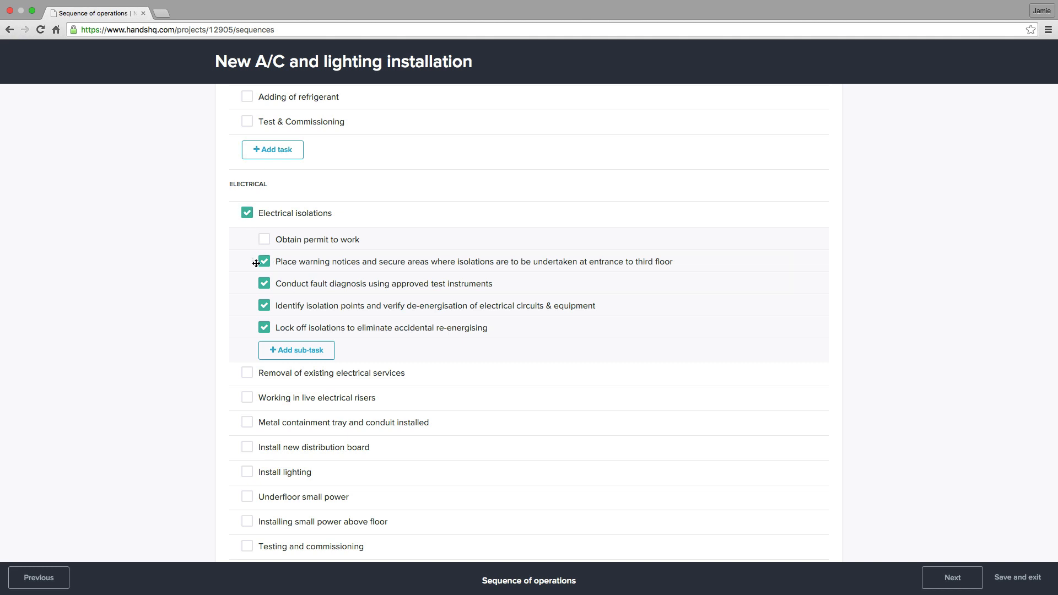
drag(255, 262, 255, 239)
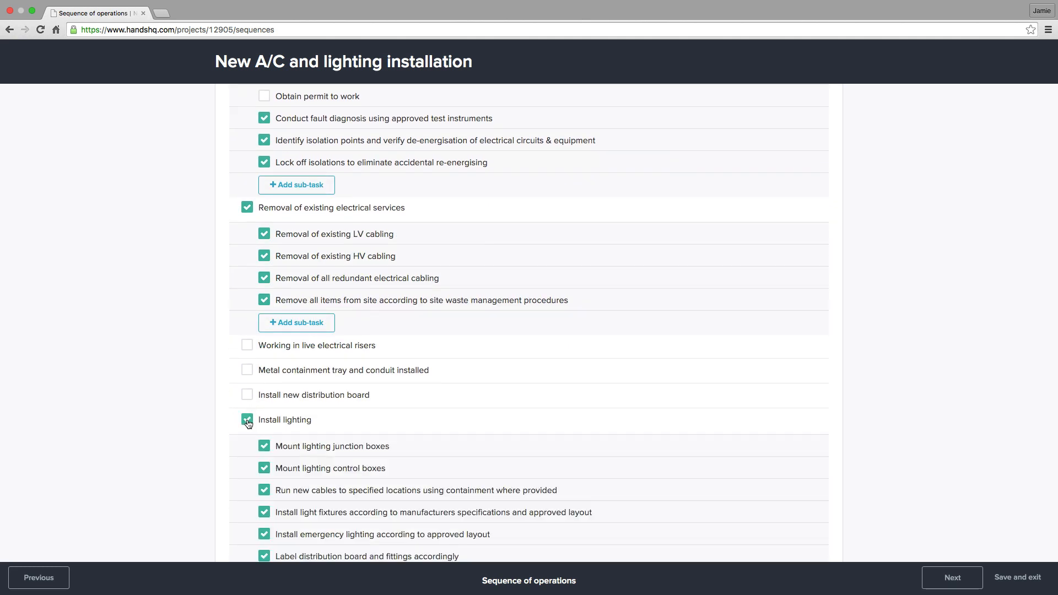
click(951, 577)
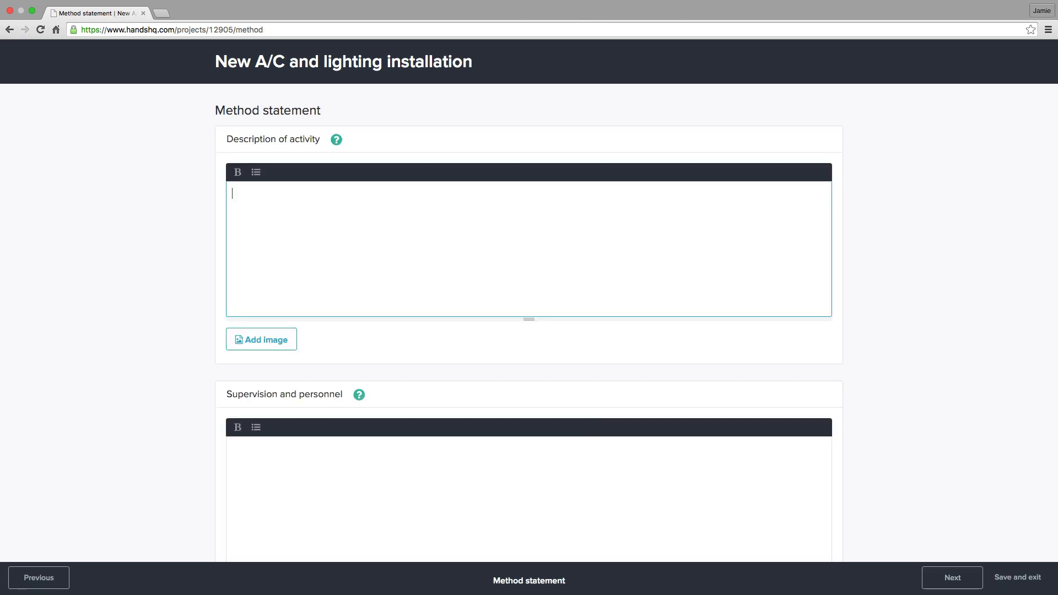
text(Installation of new A)
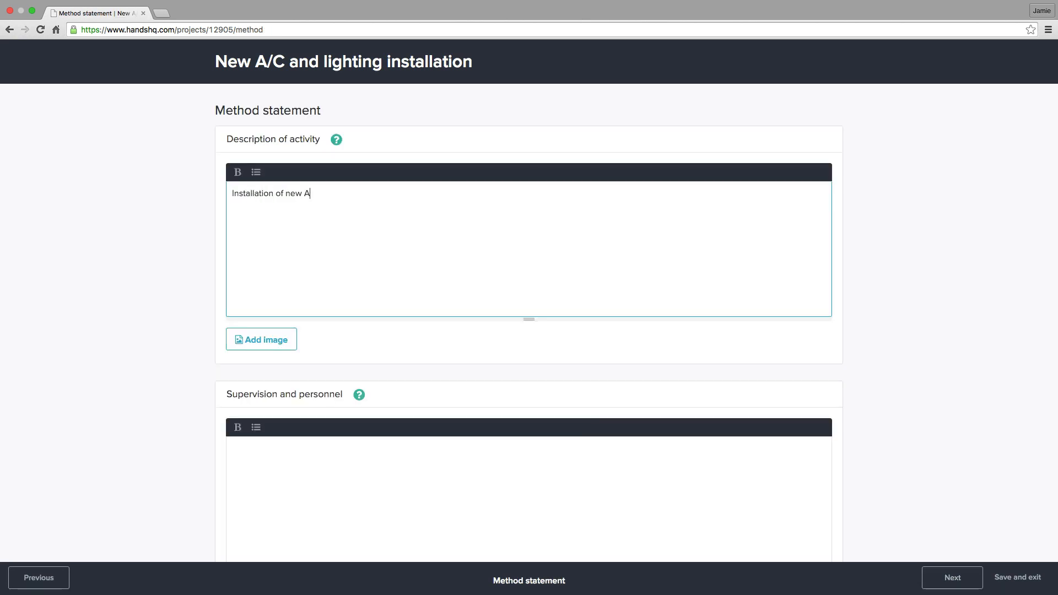
text(/C and lighting on third floor)
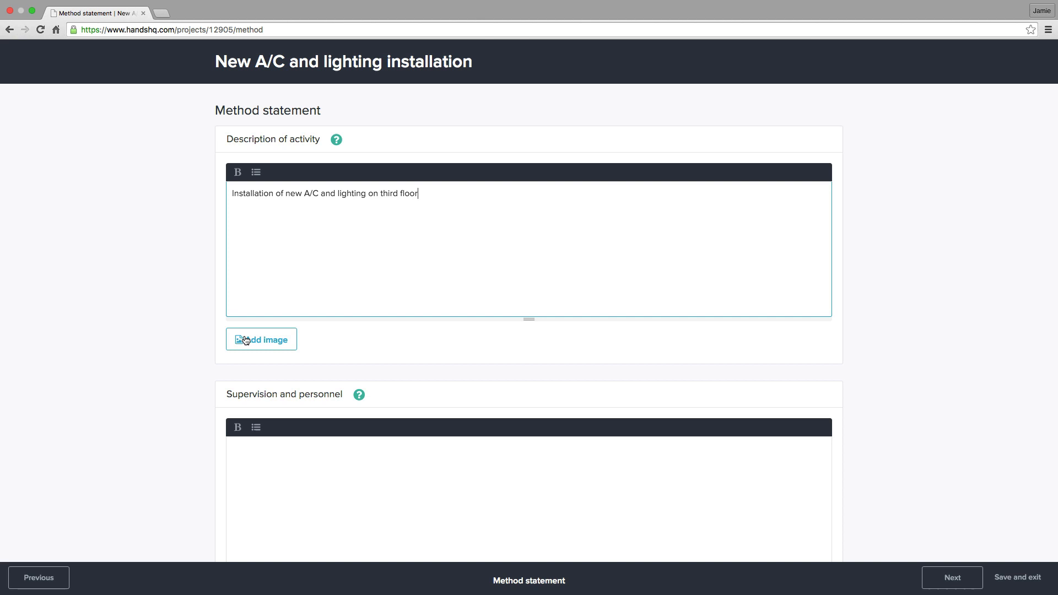
scroll(down, 3)
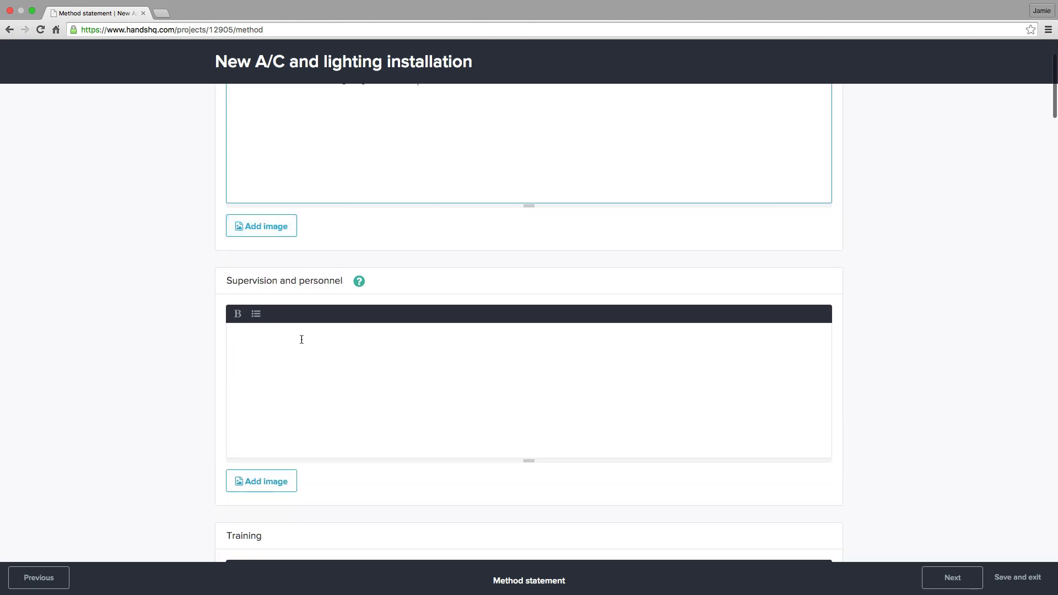
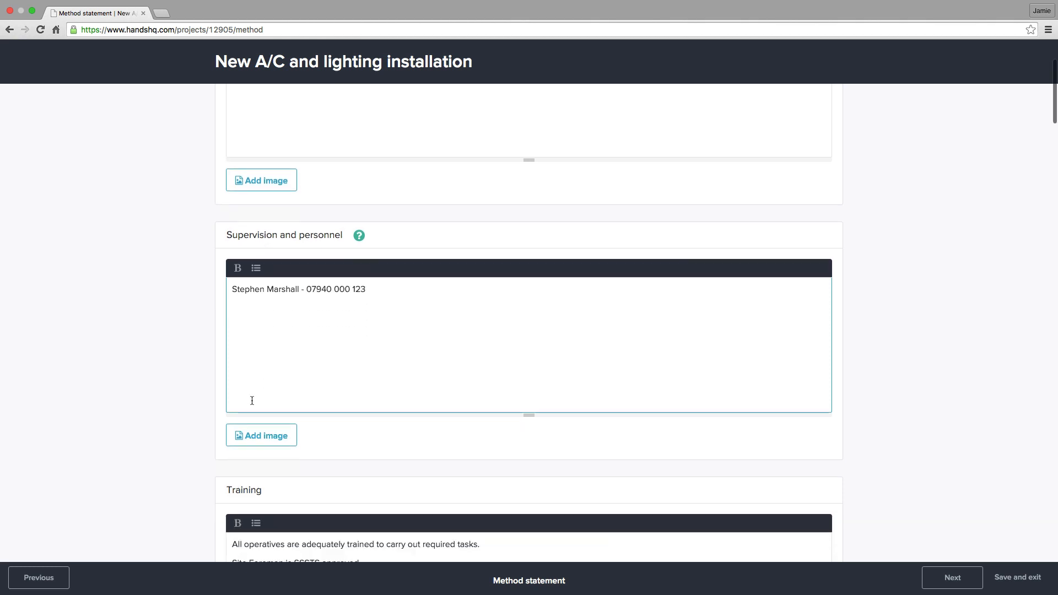
click(261, 434)
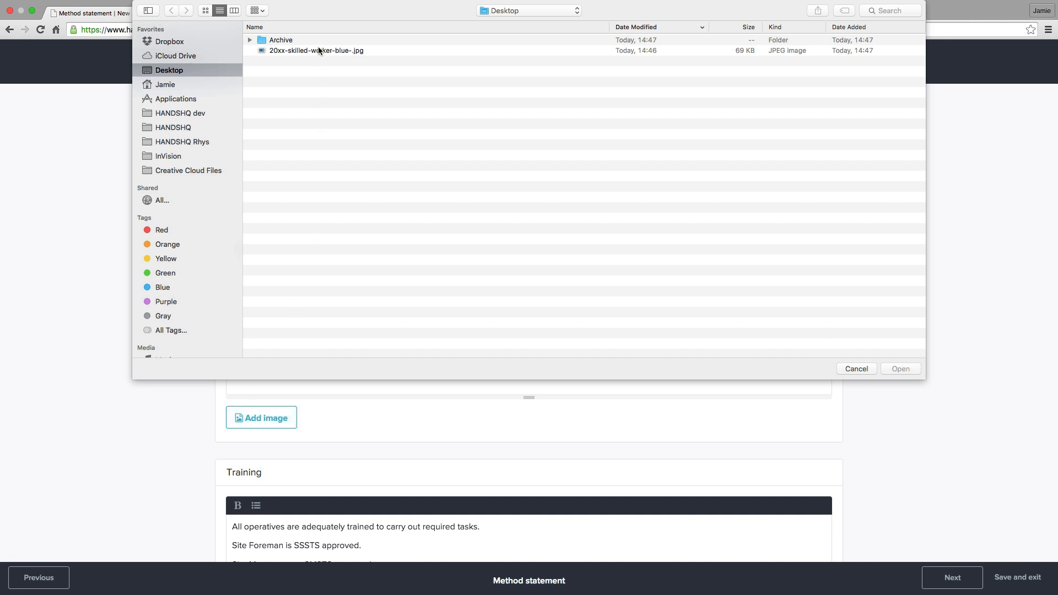
Step: Attach the skilled worker card image with a CSCS caption naming the supervisor
click(856, 368)
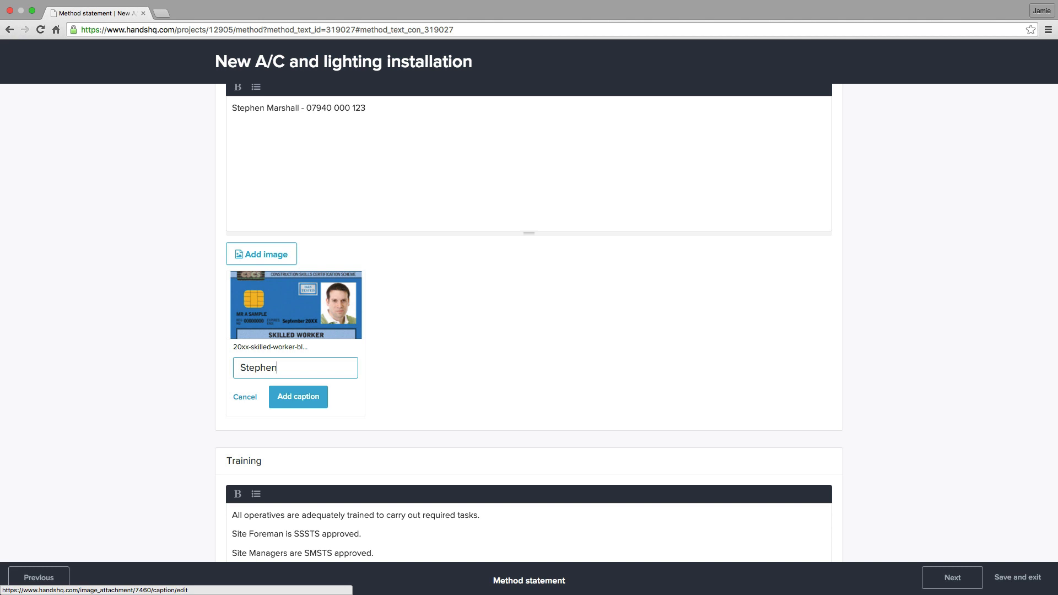
click(297, 397)
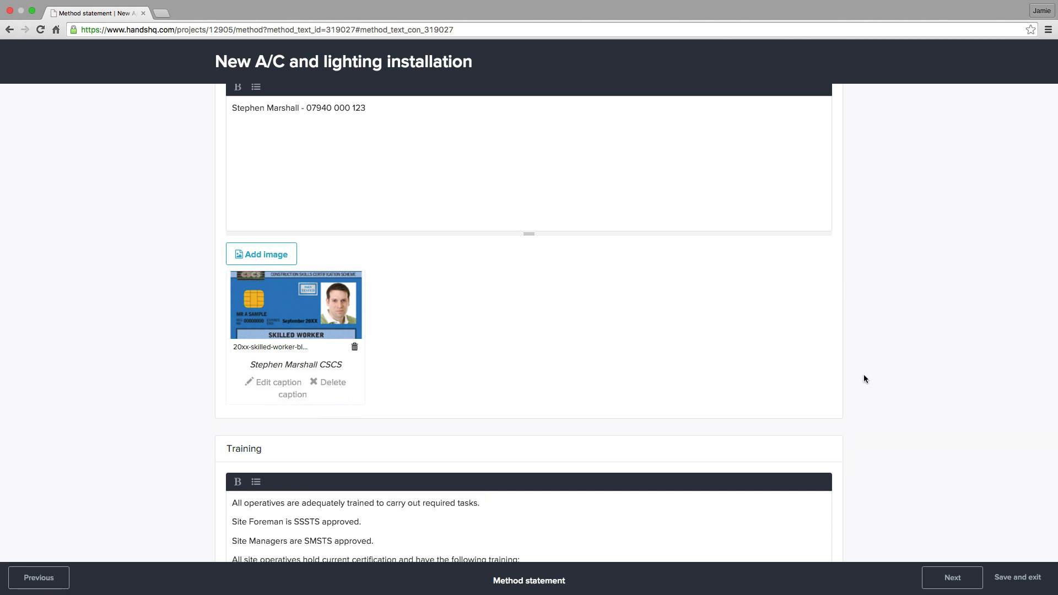
Step: Scroll through the remaining method statement sections before leaving
scroll(down, 3)
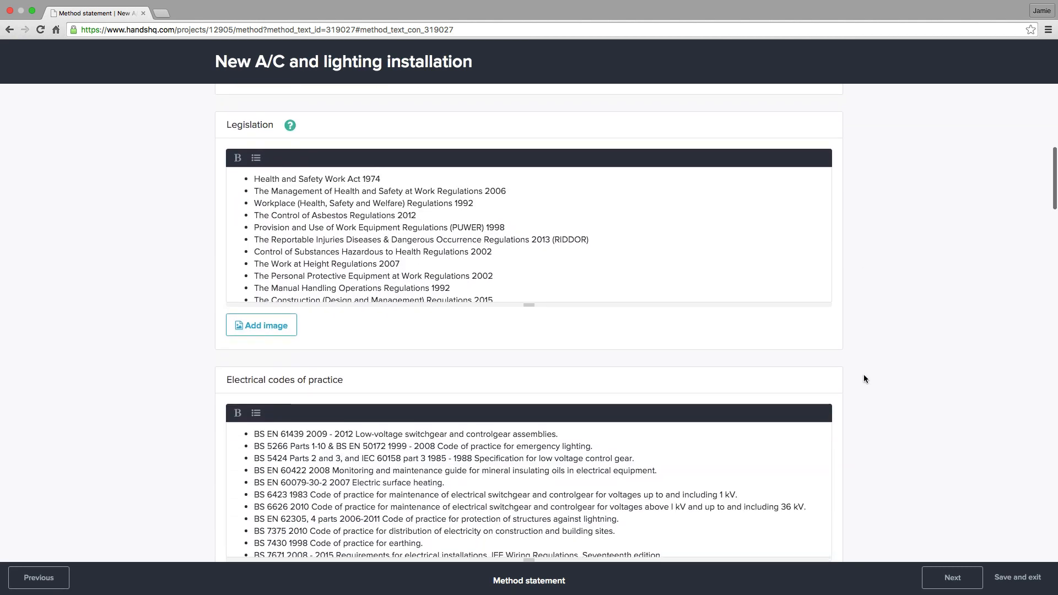
scroll(down, 3)
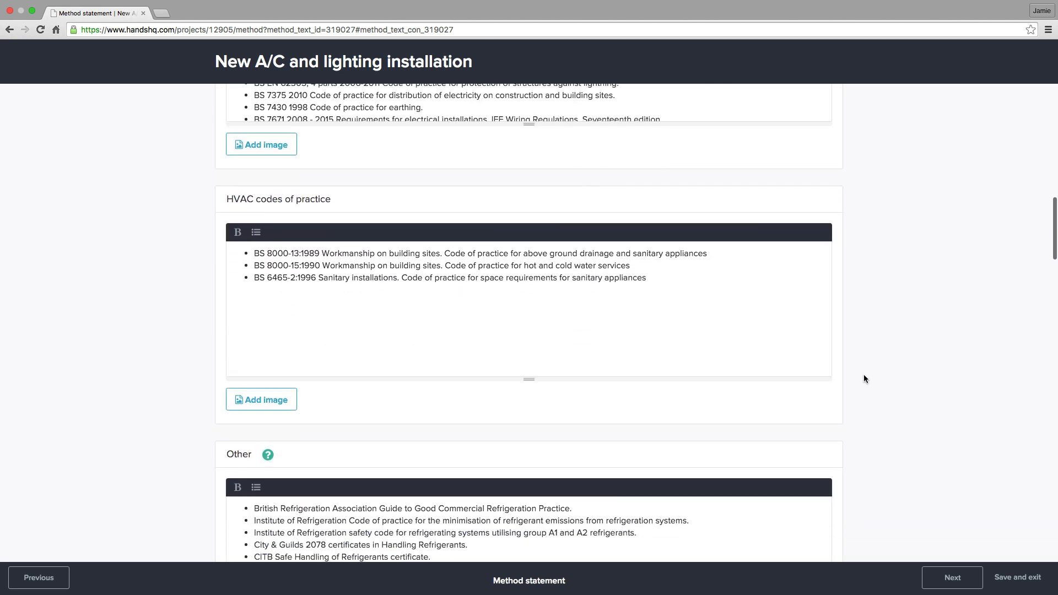
scroll(down, 3)
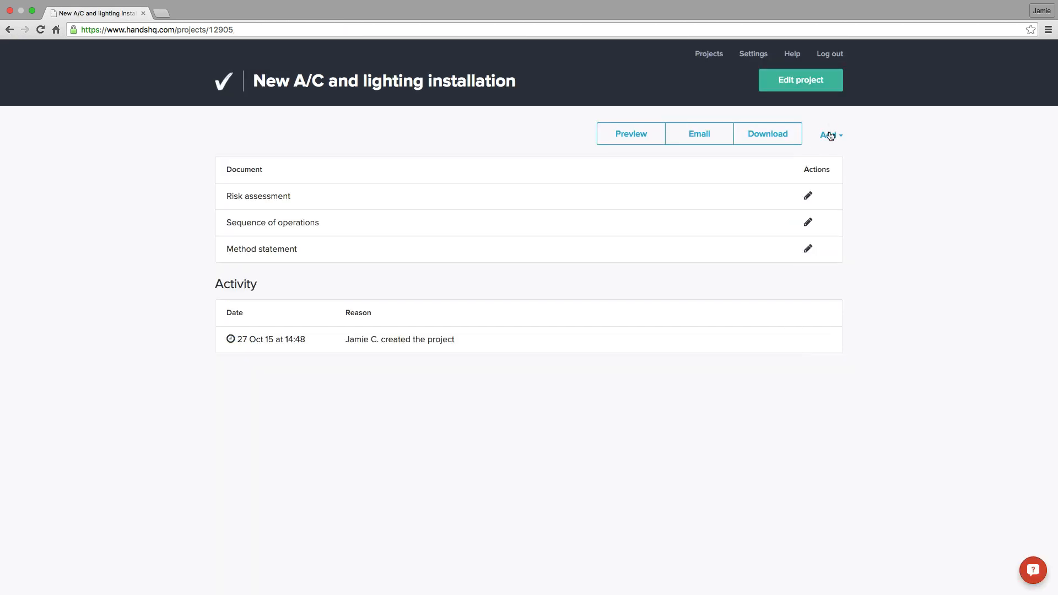
Step: Add COSHH assessments TREMCO CS150 and TREMCO SX302 B found by searching 'tremco'
click(829, 135)
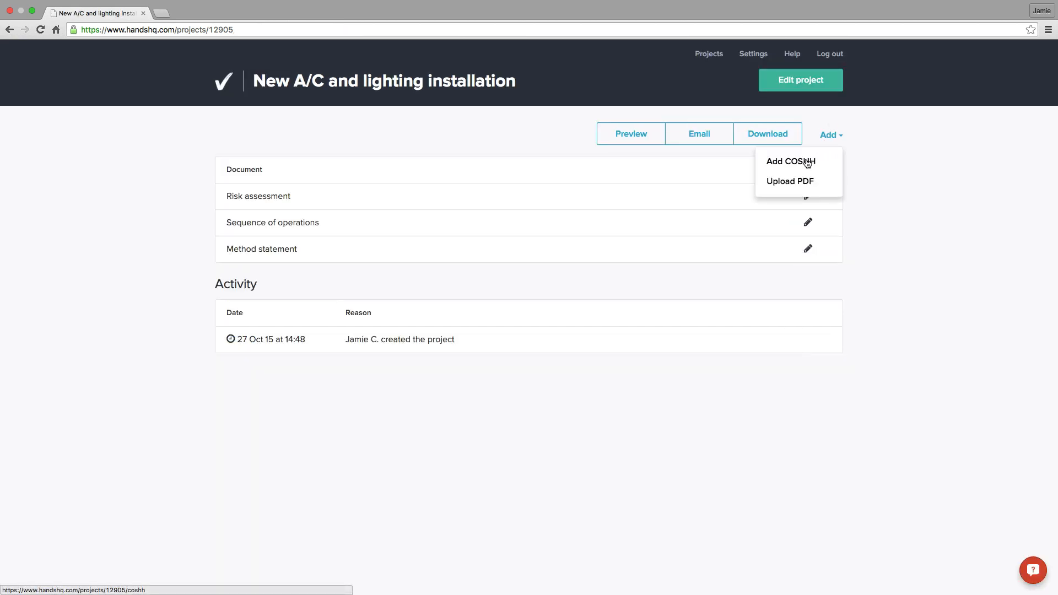
click(790, 162)
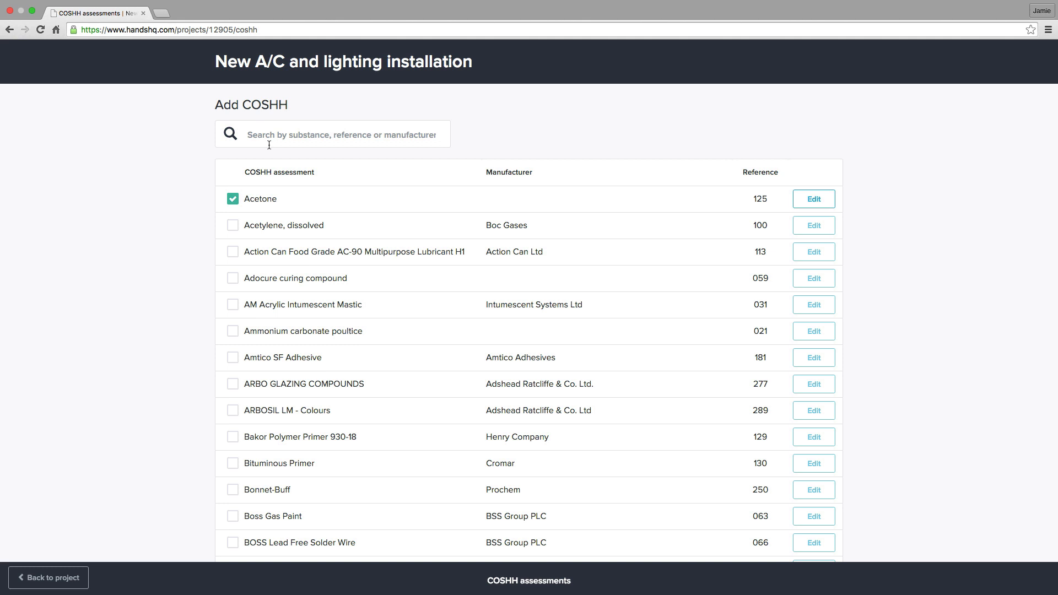
text(t)
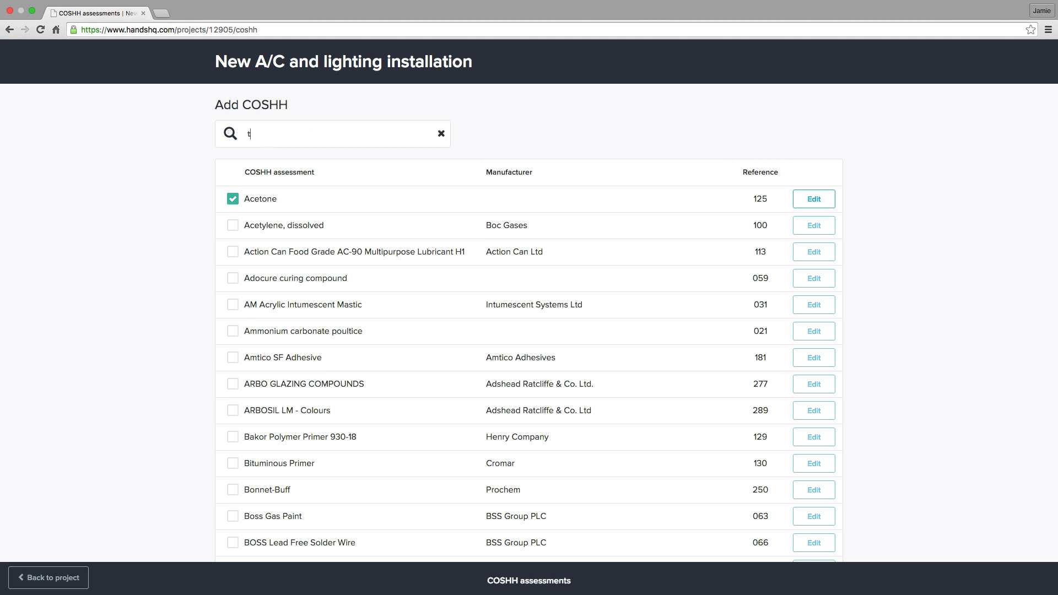
text(tremco)
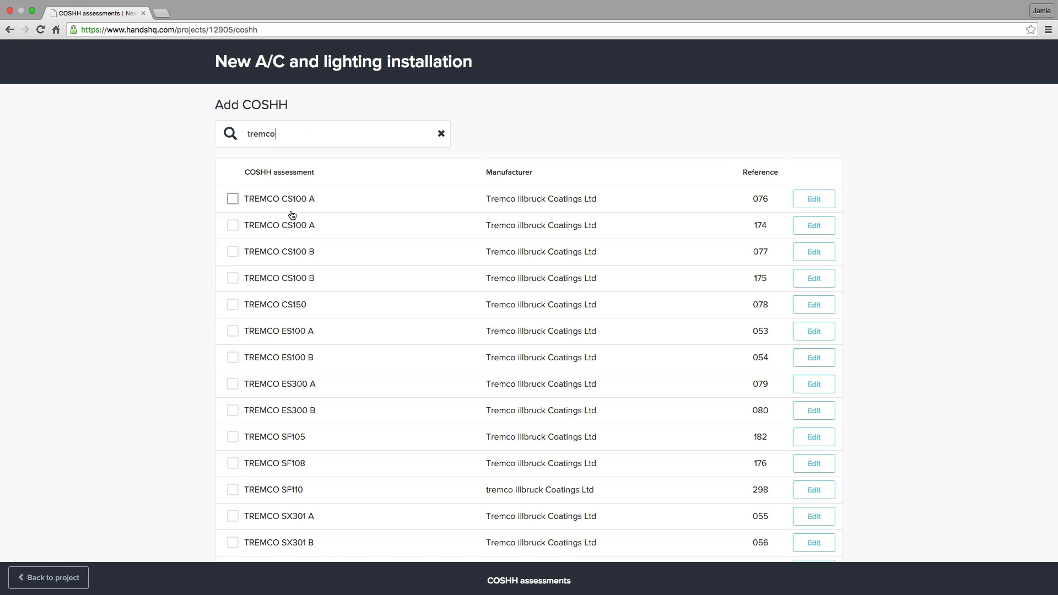
click(232, 208)
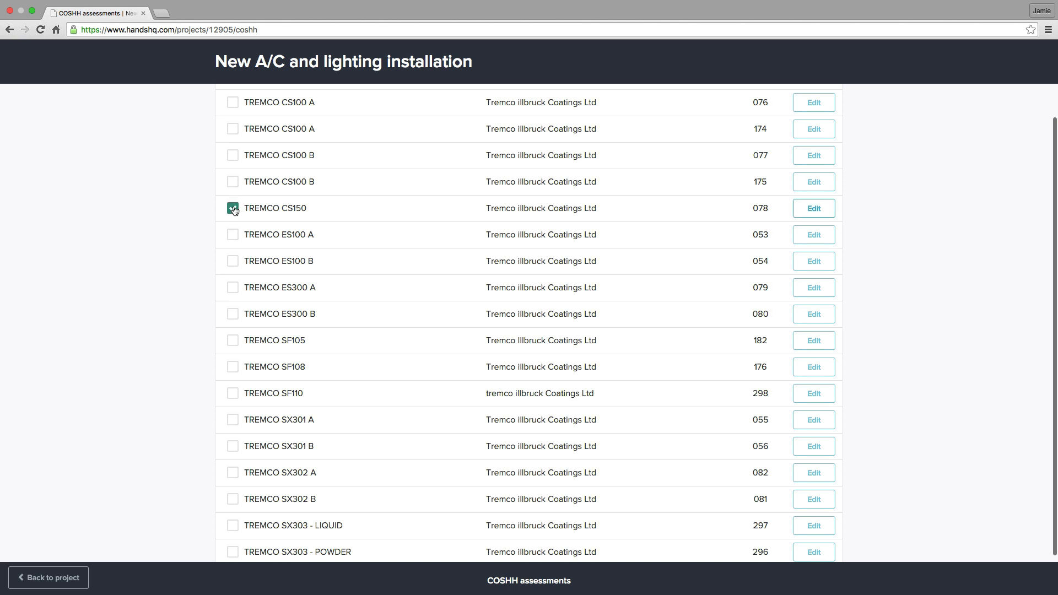
click(232, 499)
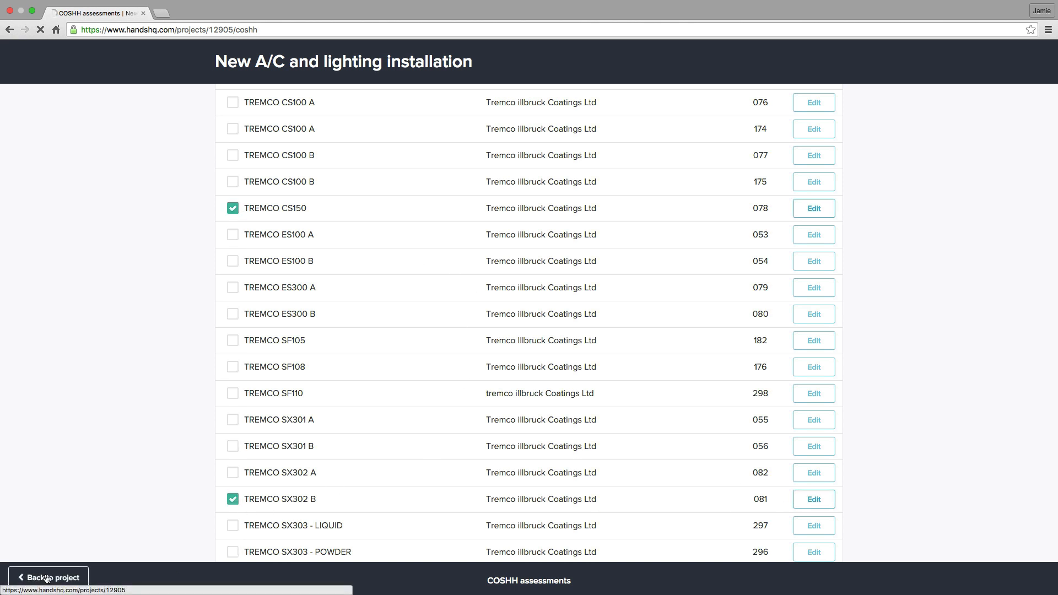
click(47, 577)
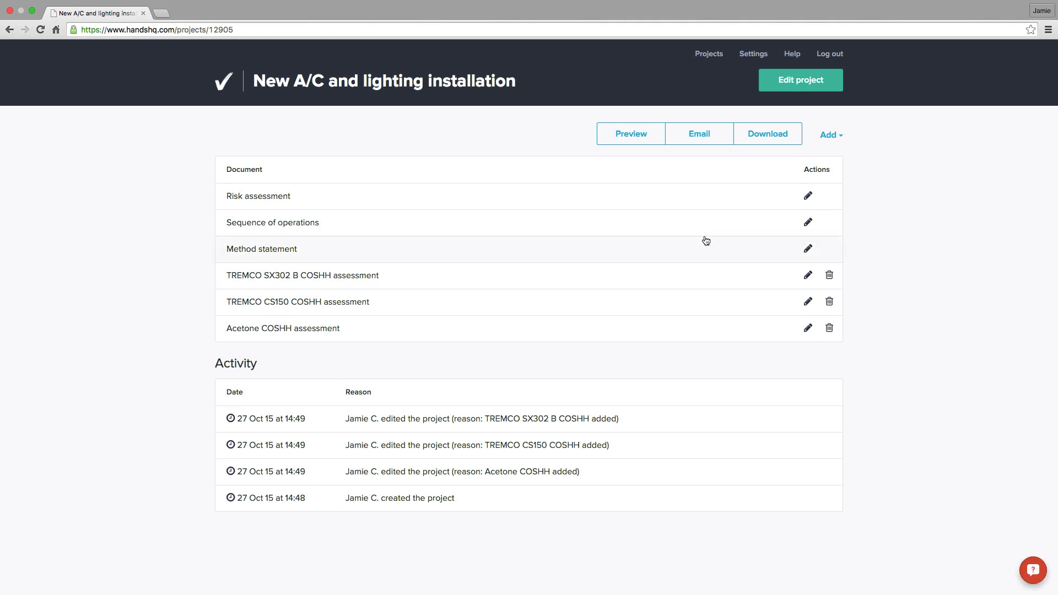
Step: Email the project documents with the message 'RAMS attached'
click(698, 133)
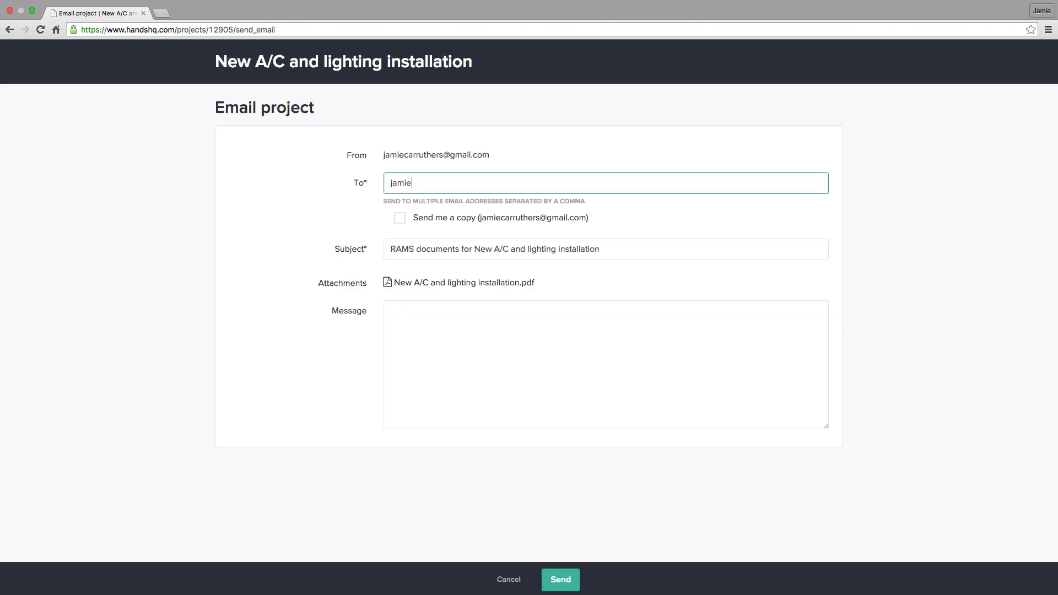
text(RAMS attached)
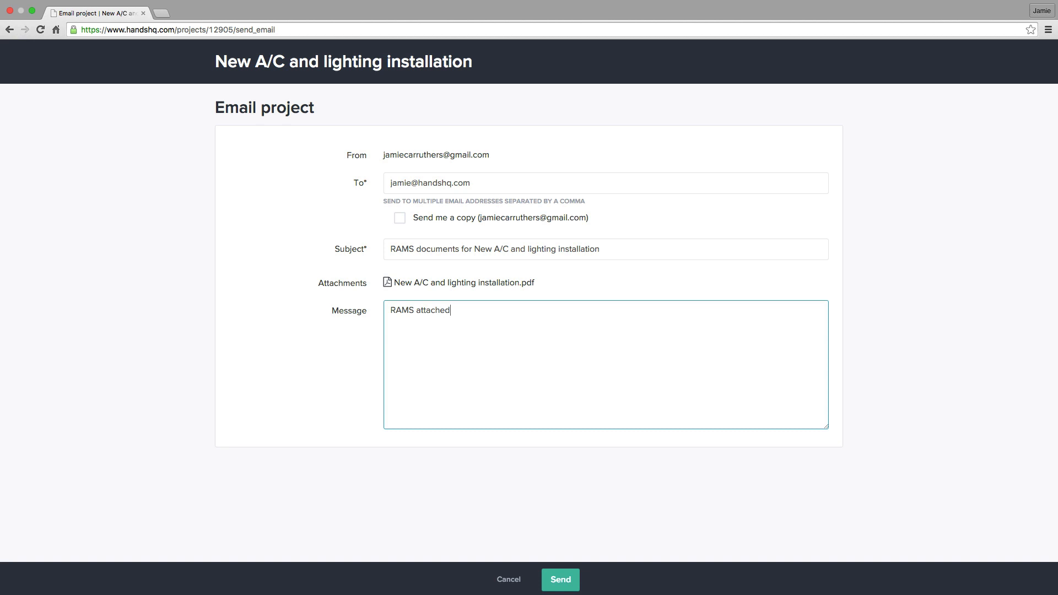
click(767, 191)
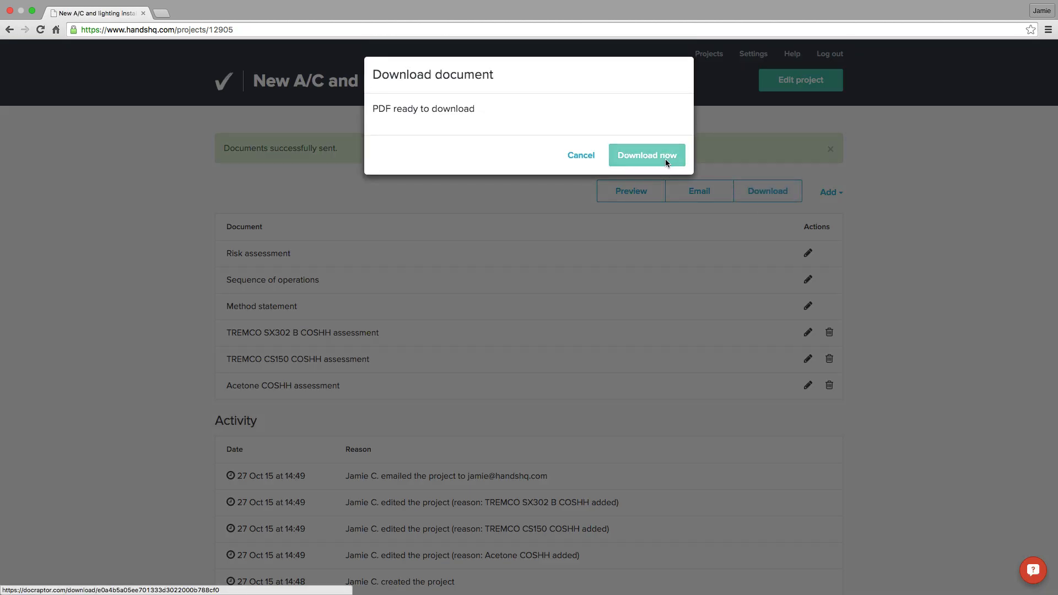
Step: Download the project PDF and scroll through its pages
click(646, 156)
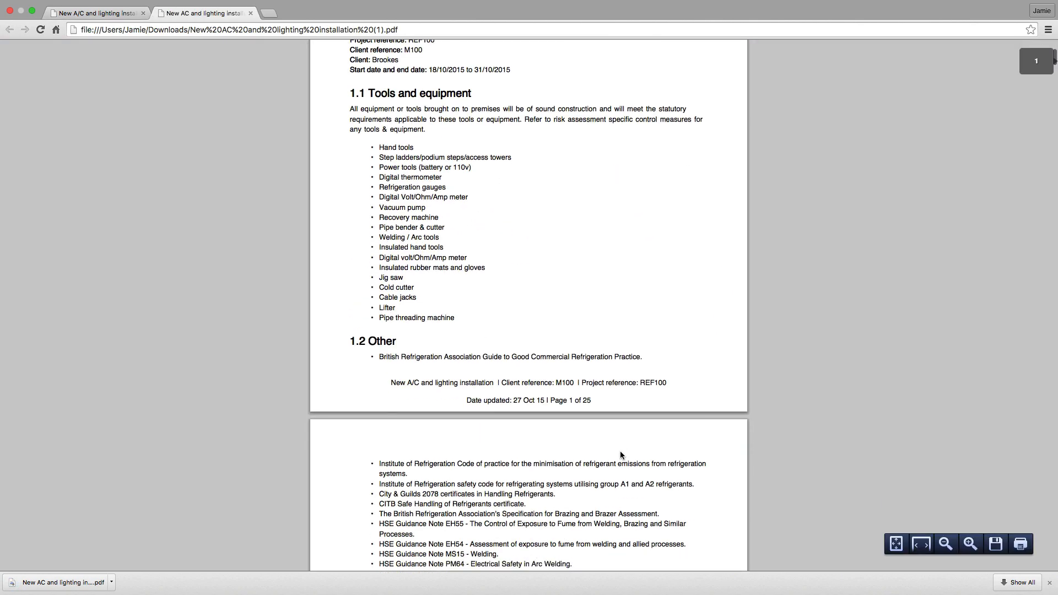
scroll(down, 3)
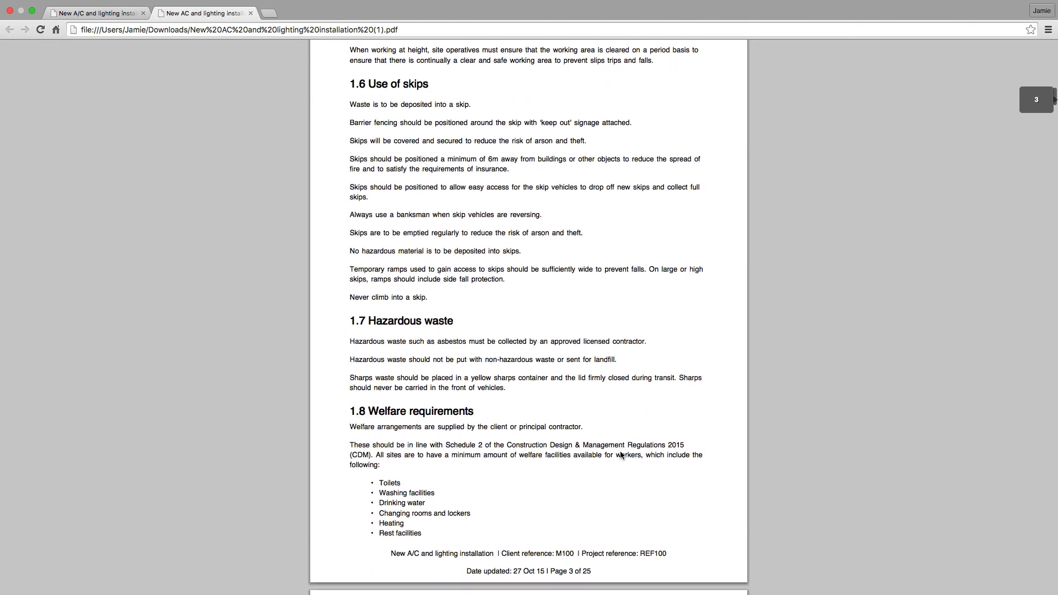
scroll(down, 3)
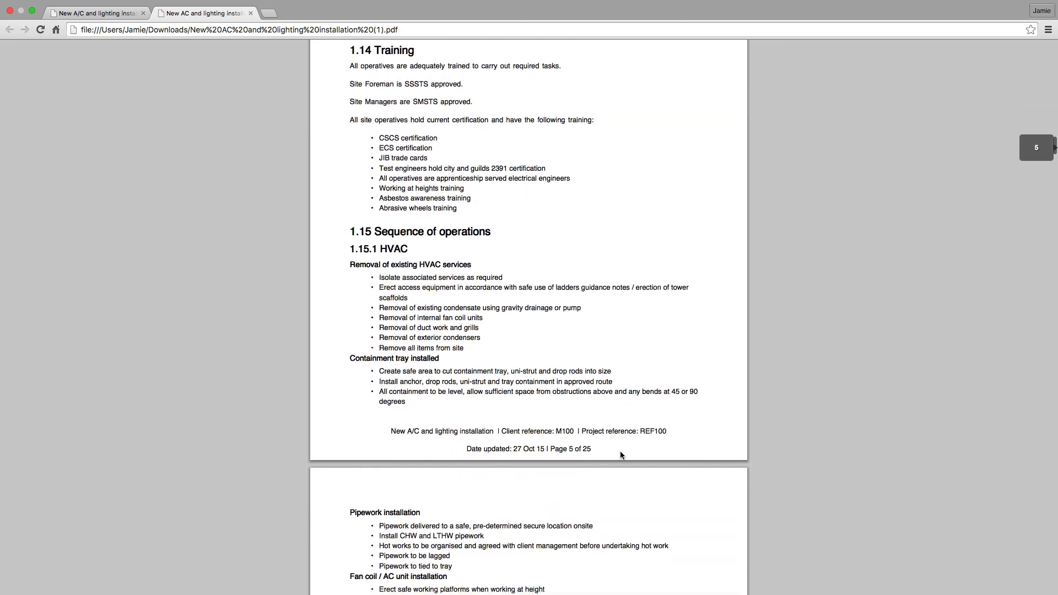